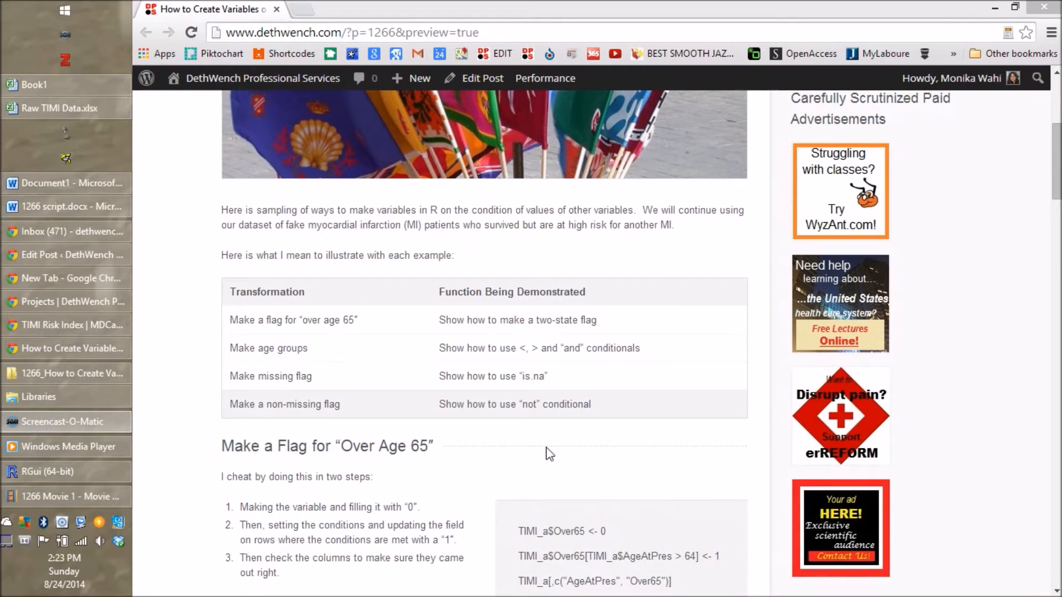
{"action": "mouse_move", "coordinate": [616, 329]}
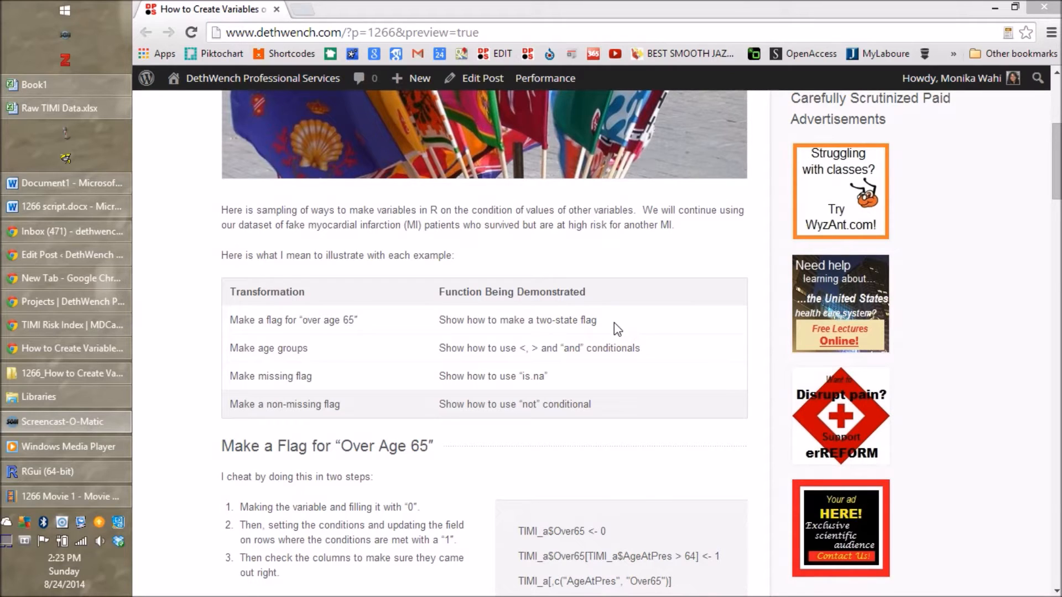
{"action": "mouse_move", "coordinate": [383, 325]}
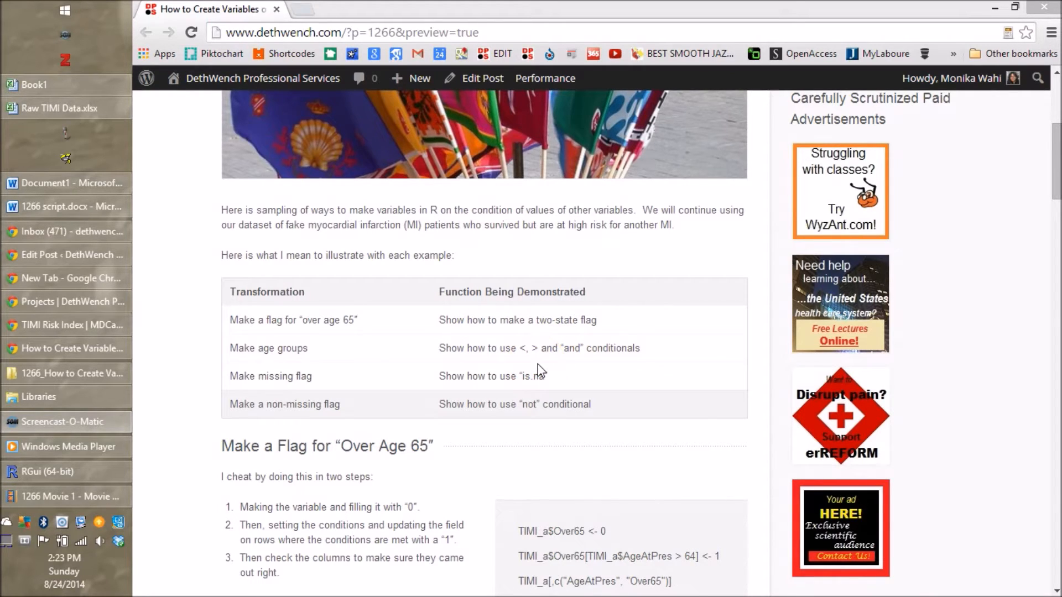
{"action": "mouse_move", "coordinate": [537, 368]}
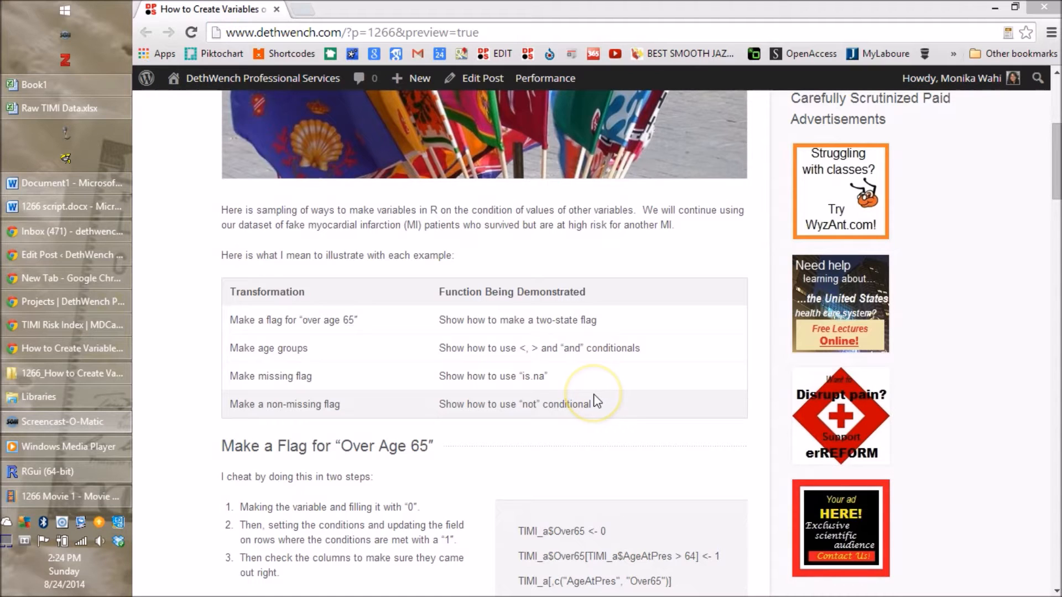
{"action": "mouse_move", "coordinate": [594, 399]}
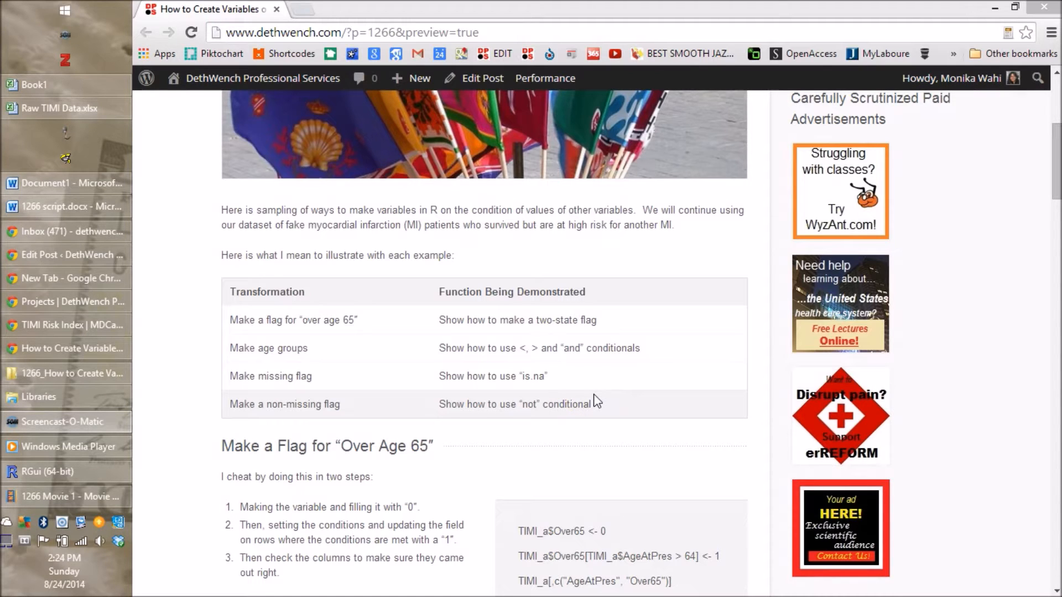
Check the first patient's age in cell C2 of Raw TIMI Data.xlsx, then return to RGui.
{"action": "left_click", "coordinate": [59, 108]}
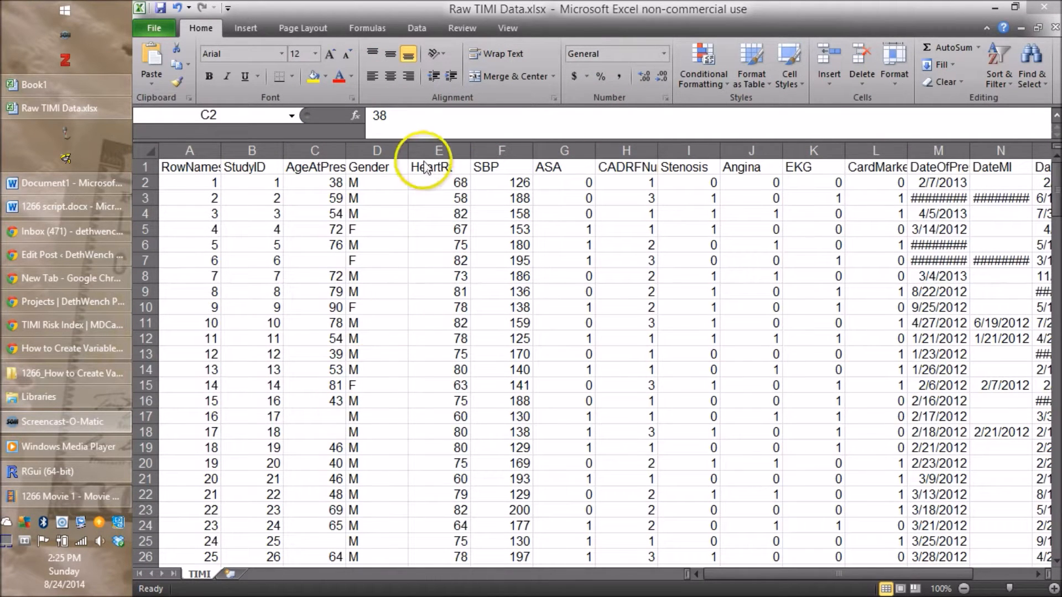
{"action": "left_click", "coordinate": [314, 182]}
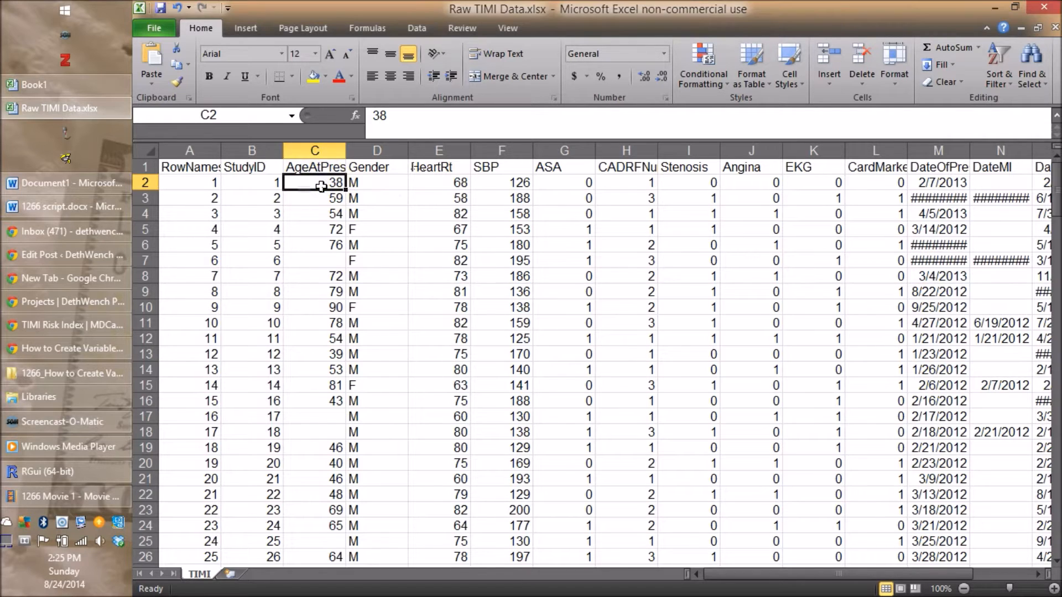
{"action": "left_click", "coordinate": [314, 260]}
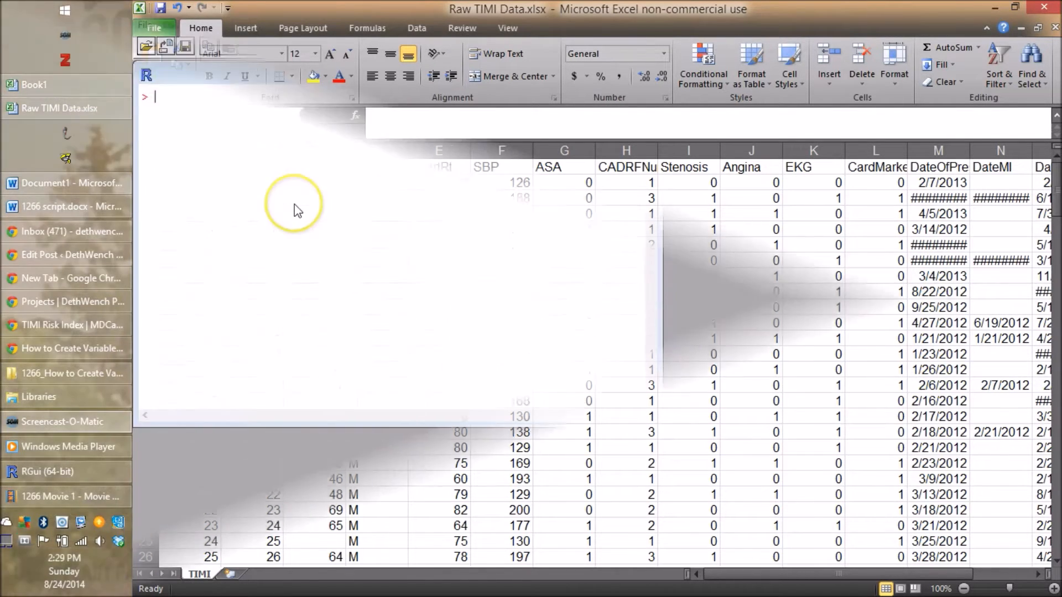
Open 110_Make other vars.R from Libraries > Fake Projects > Fake MI Project > Code.
{"action": "left_click", "coordinate": [48, 471]}
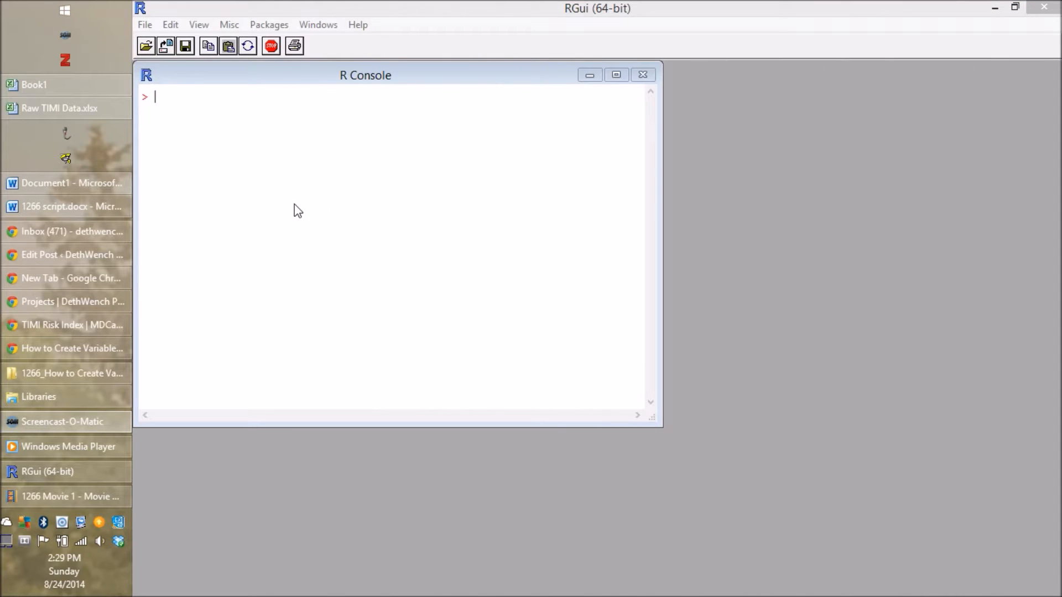
{"action": "left_click", "coordinate": [144, 25]}
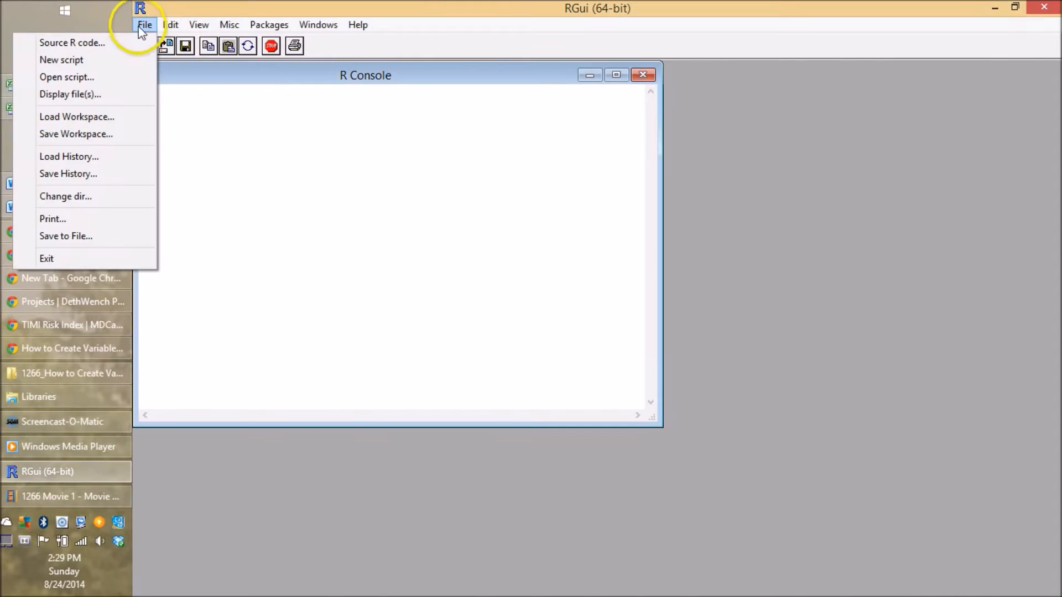
{"action": "mouse_move", "coordinate": [66, 76]}
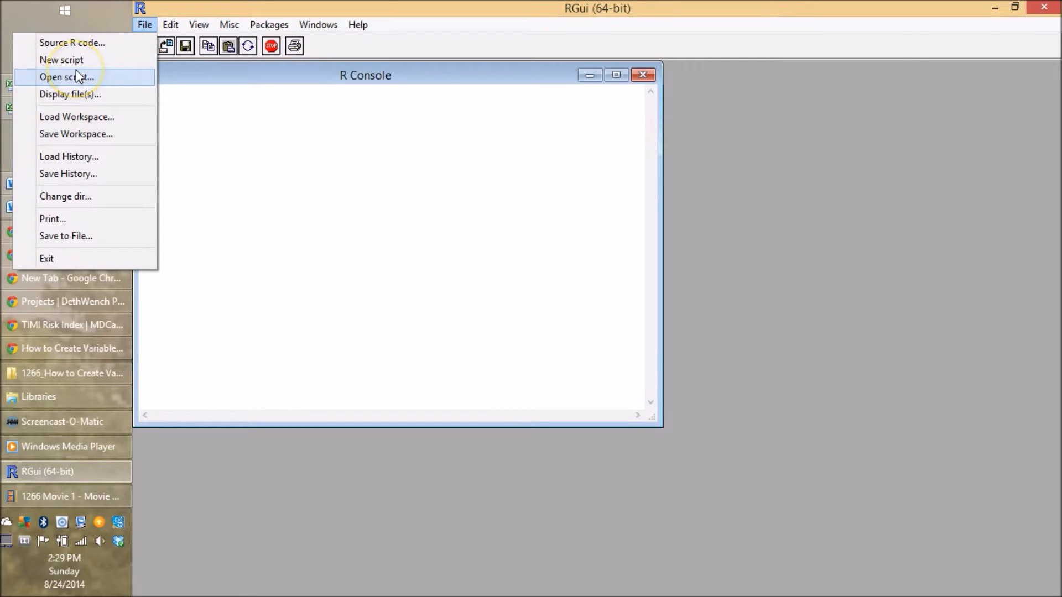
{"action": "left_click", "coordinate": [65, 76]}
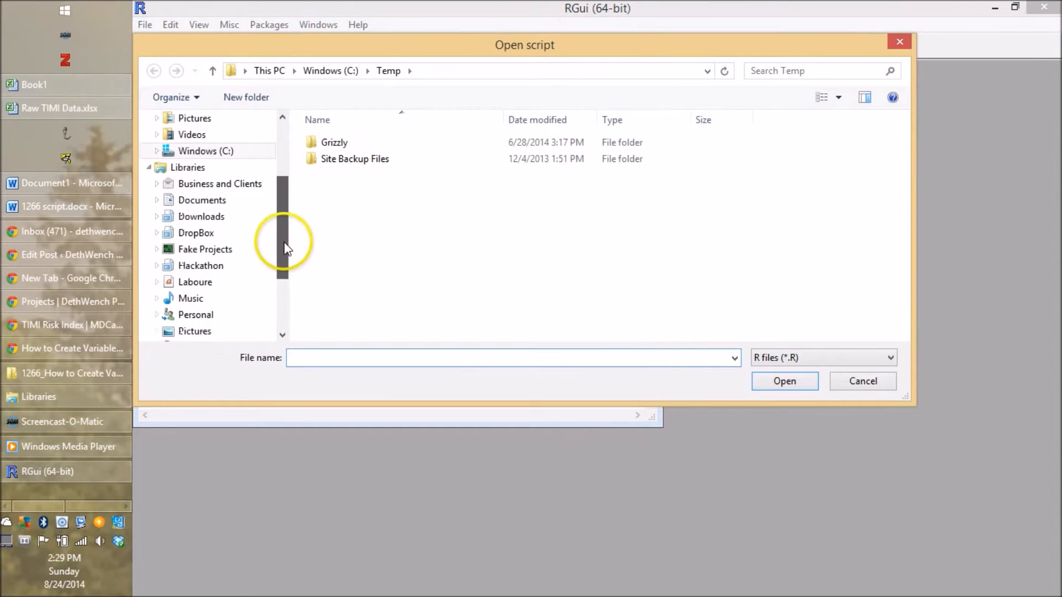
{"action": "left_click", "coordinate": [156, 250]}
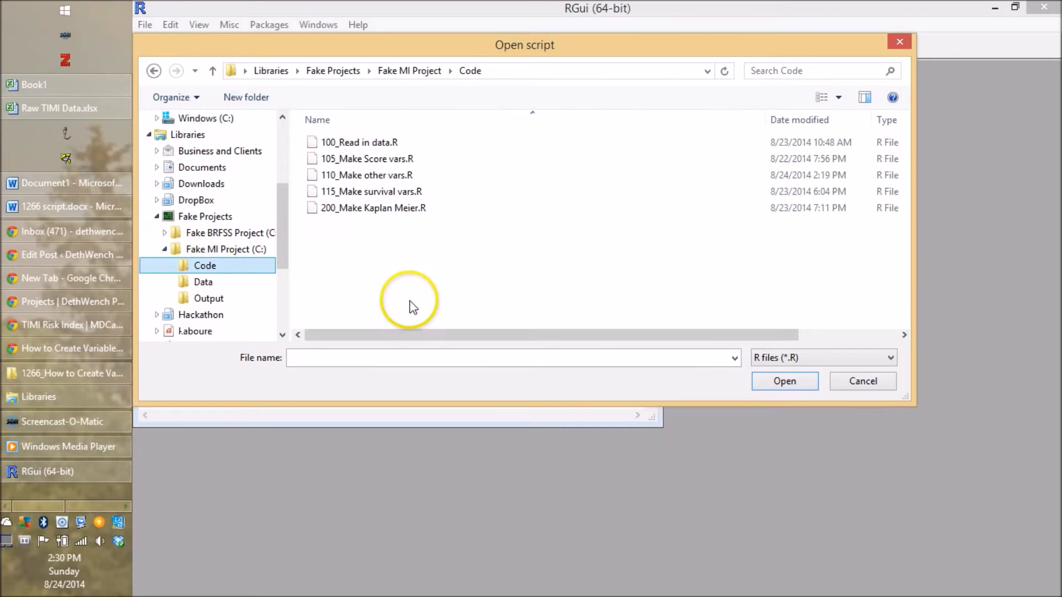
{"action": "mouse_move", "coordinate": [437, 139]}
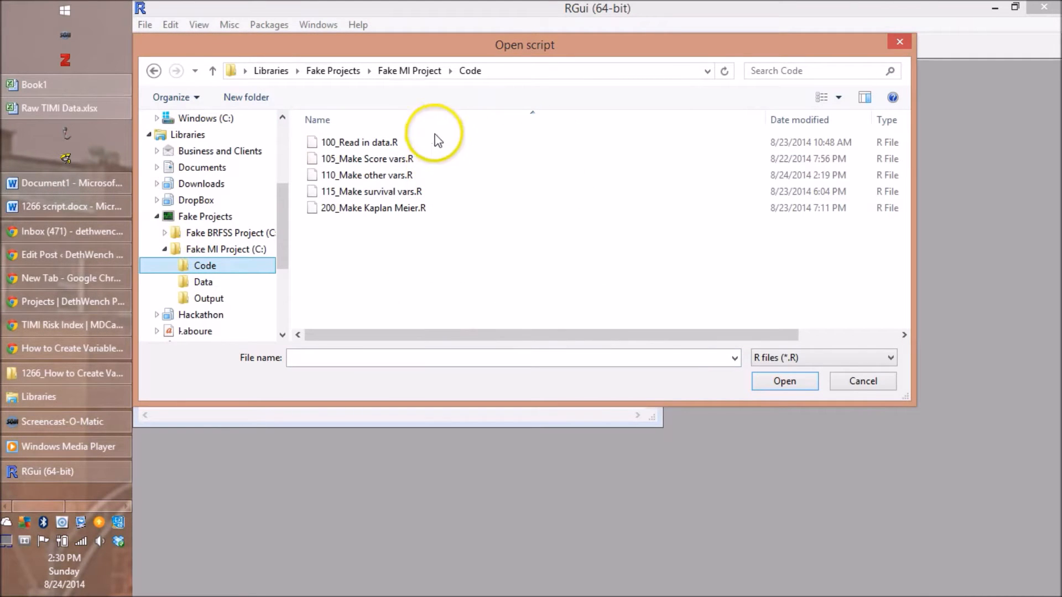
{"action": "left_click", "coordinate": [366, 174]}
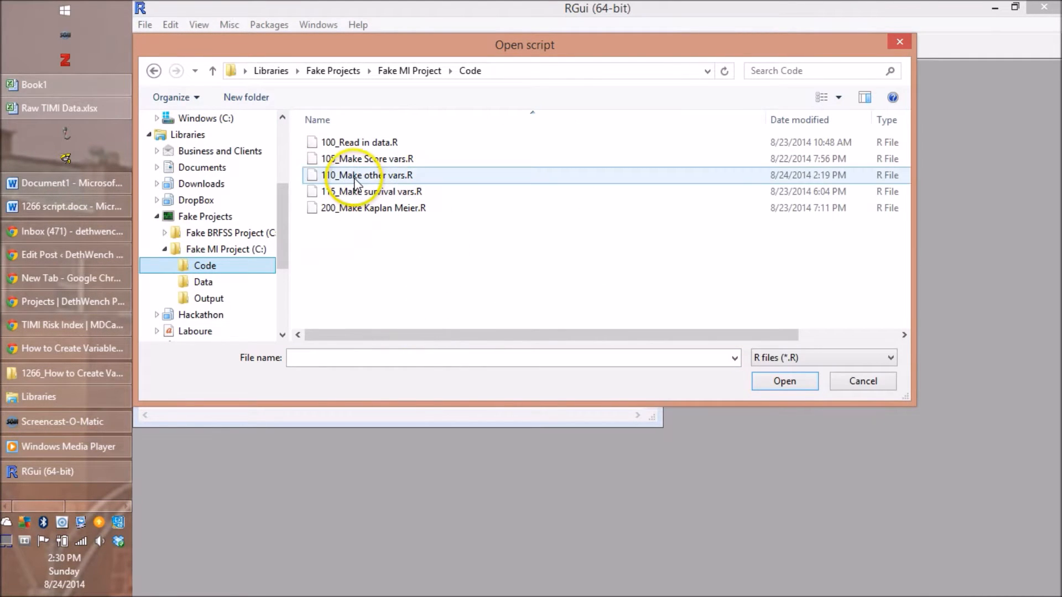
{"action": "double_click", "coordinate": [366, 175]}
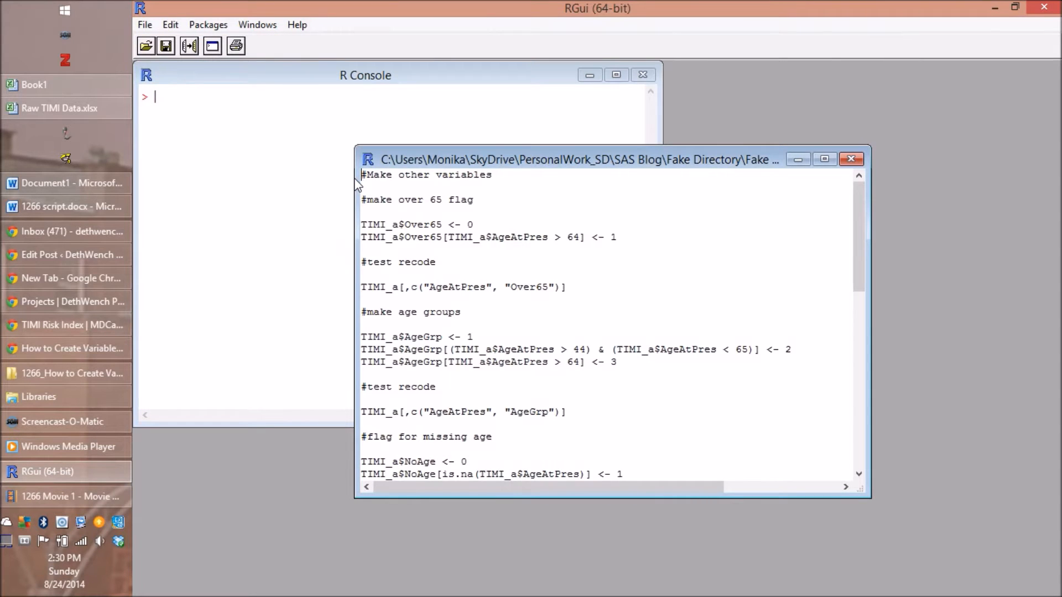
{"action": "mouse_move", "coordinate": [578, 187]}
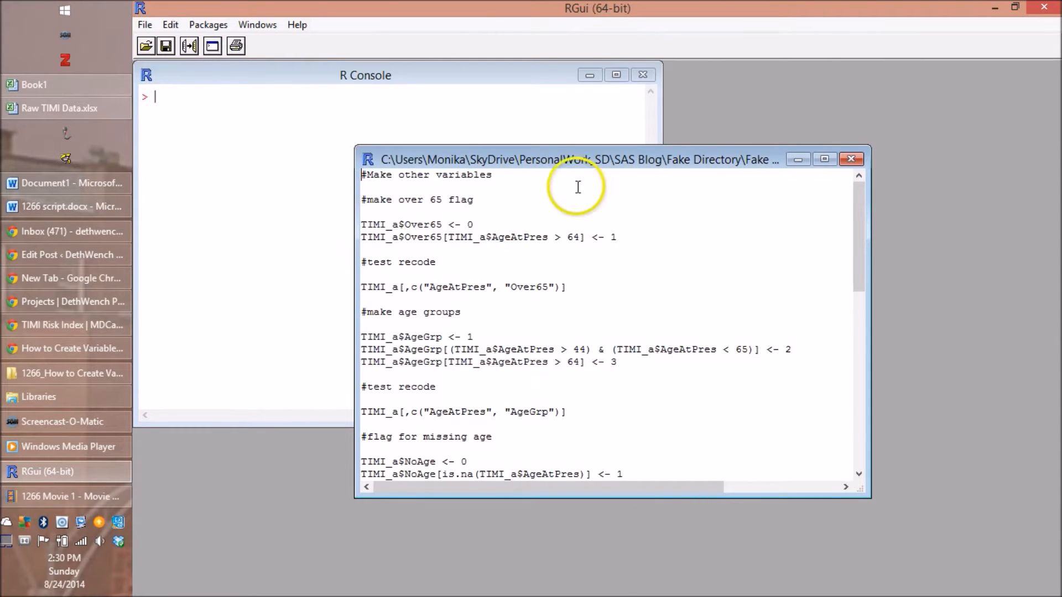
{"action": "mouse_move", "coordinate": [504, 230]}
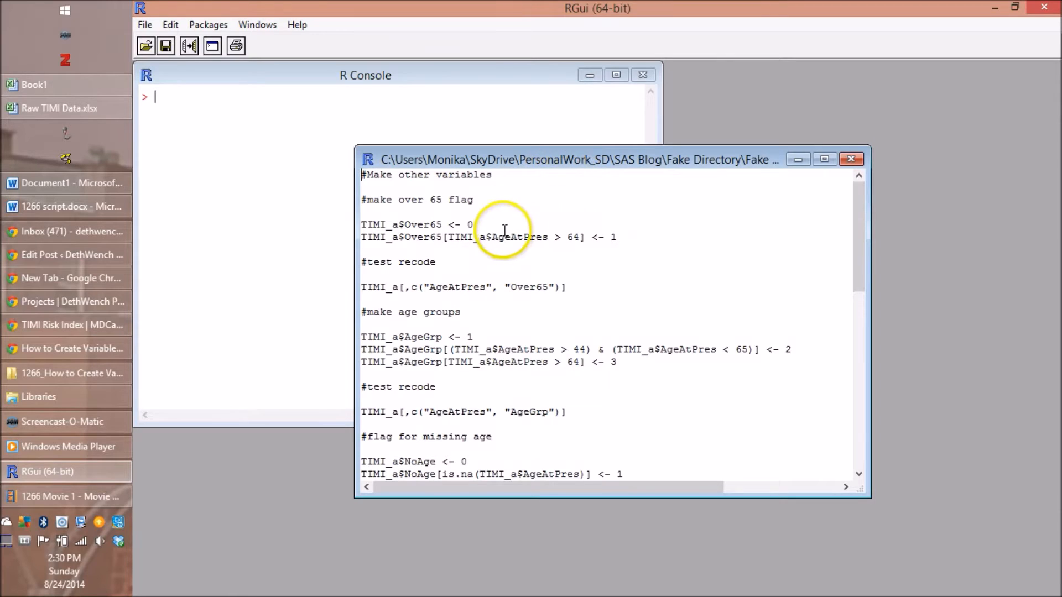
{"action": "mouse_move", "coordinate": [461, 225]}
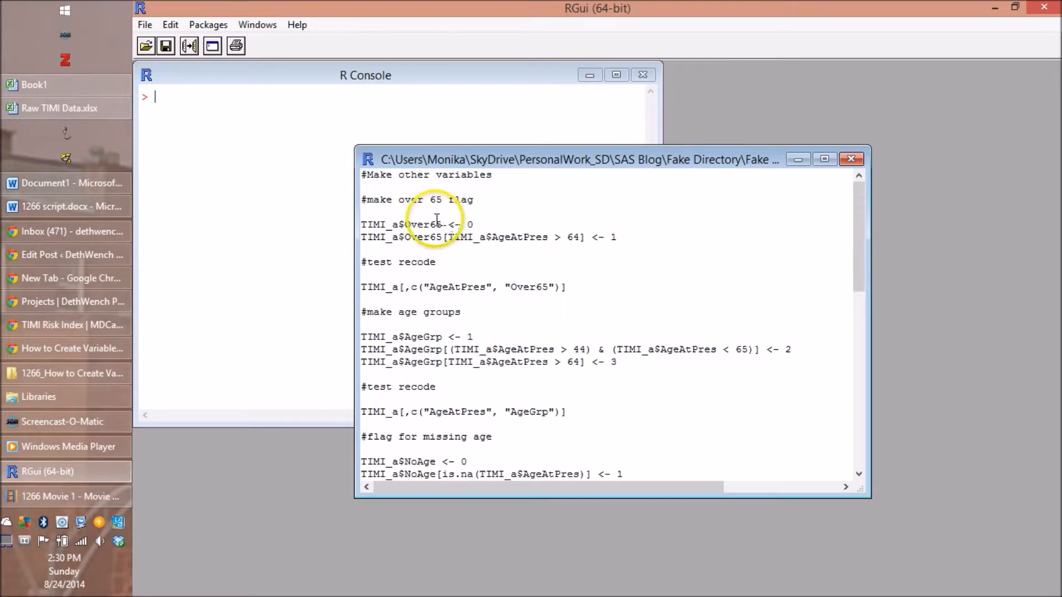
Run the line TIMI_a$Over65 <- 0 in the console.
{"action": "triple_click", "coordinate": [417, 224]}
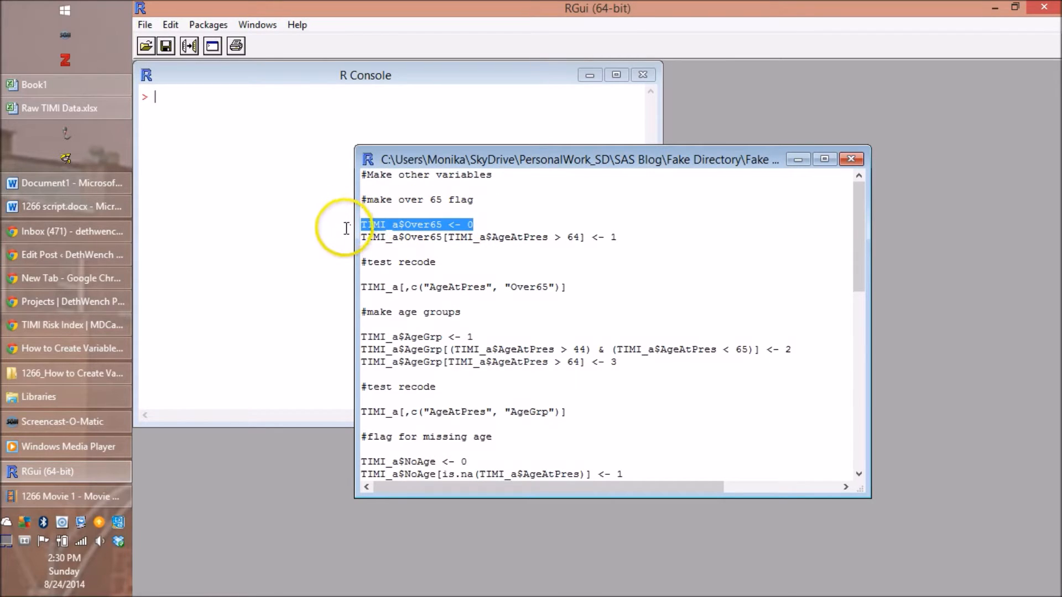
{"action": "mouse_move", "coordinate": [555, 226]}
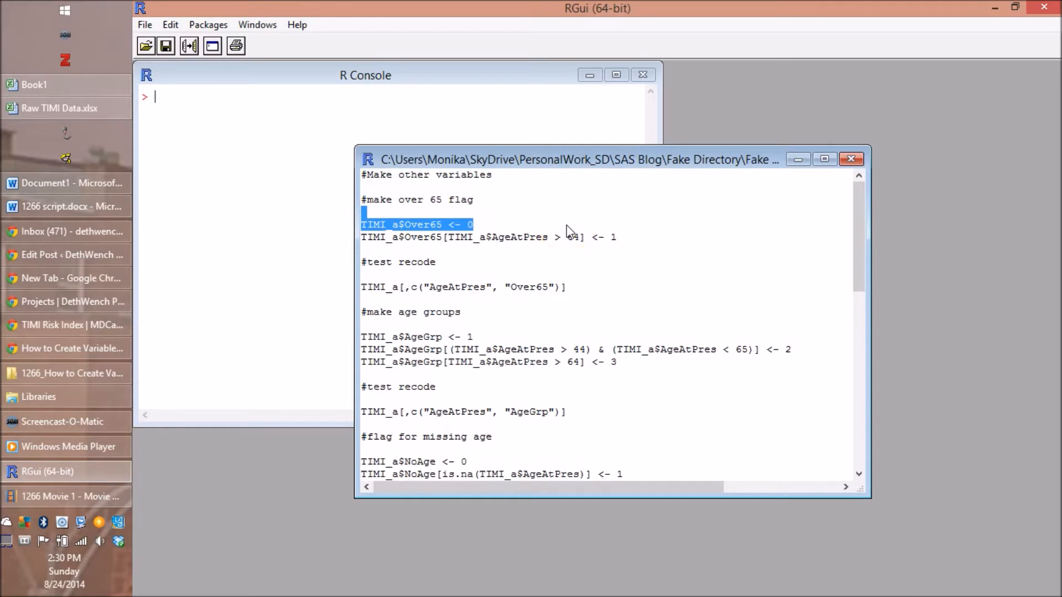
{"action": "left_click", "coordinate": [365, 75]}
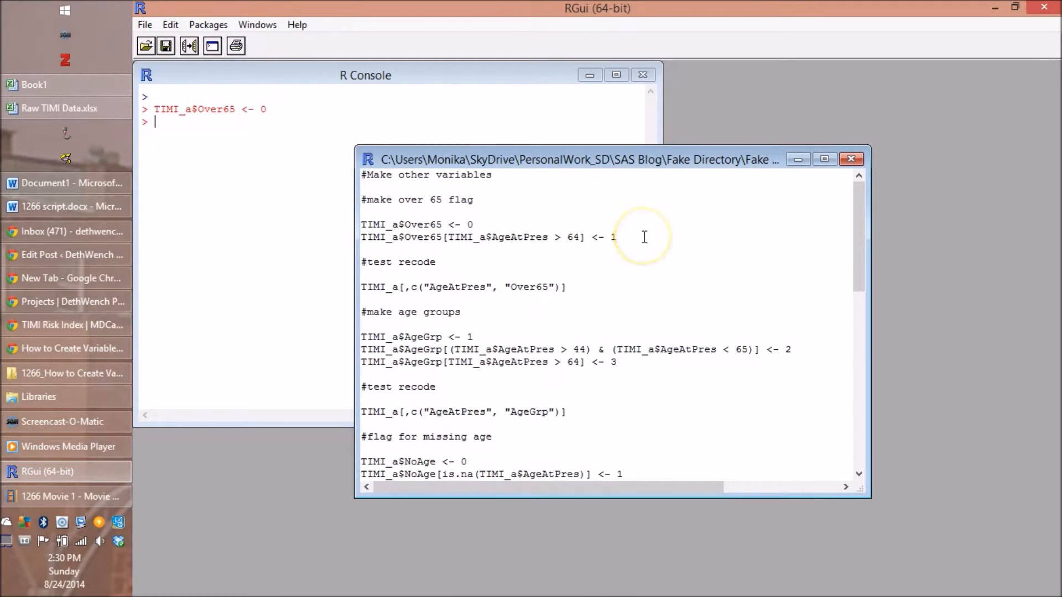
{"action": "mouse_move", "coordinate": [555, 273]}
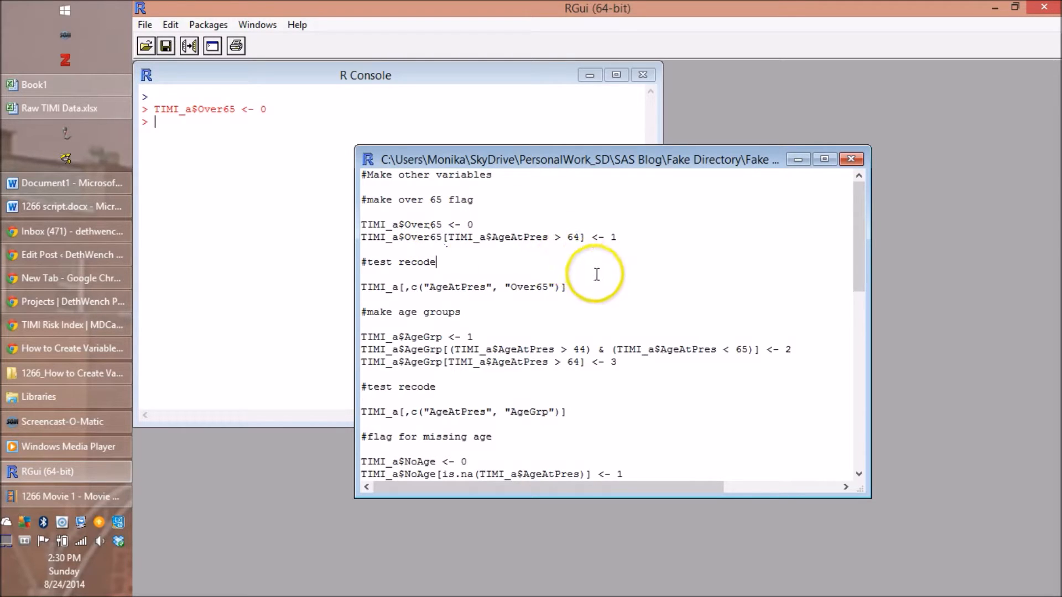
{"action": "mouse_move", "coordinate": [557, 260]}
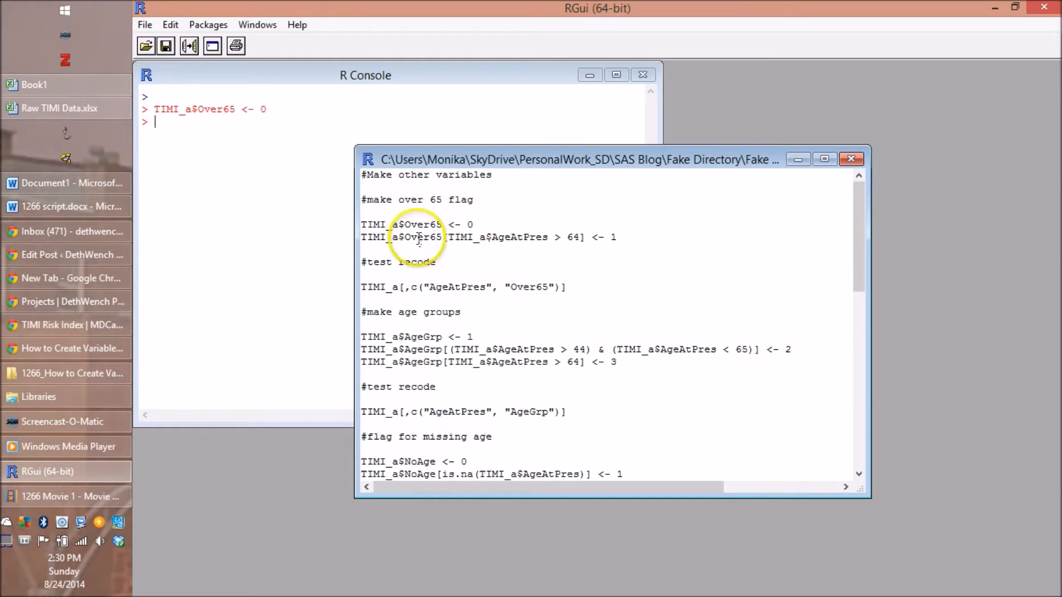
{"action": "mouse_move", "coordinate": [703, 244]}
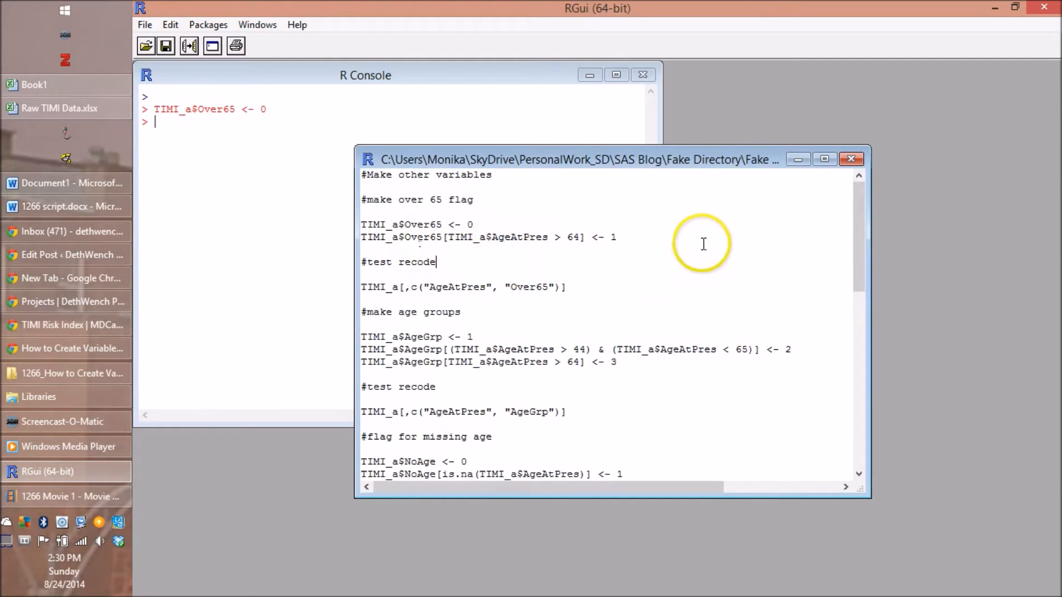
{"action": "mouse_move", "coordinate": [491, 238]}
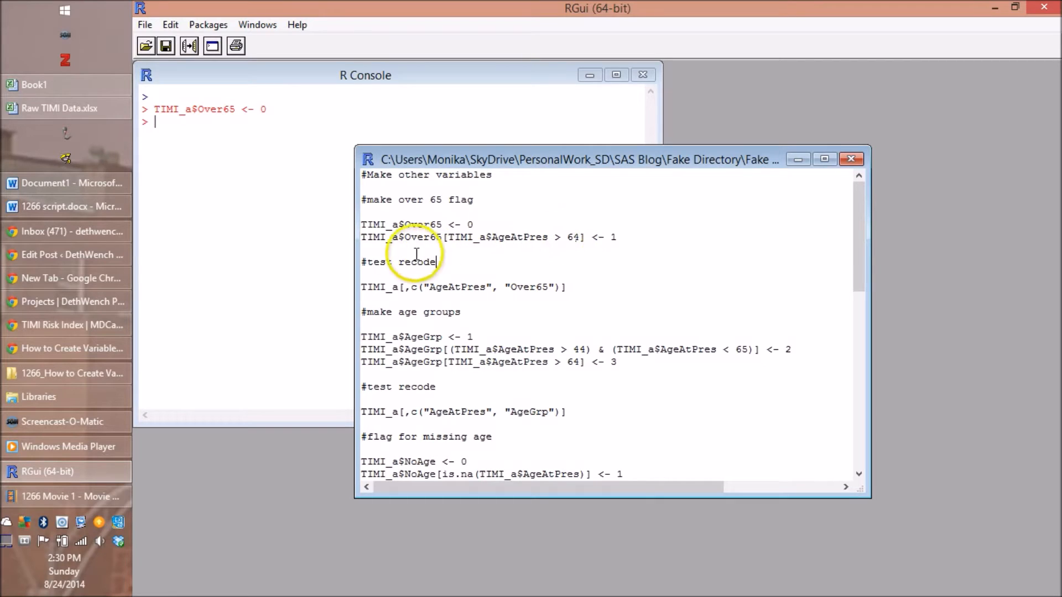
Run the recode setting TIMI_a$Over65 to 1 where AgeAtPres is above 64.
{"action": "triple_click", "coordinate": [487, 238]}
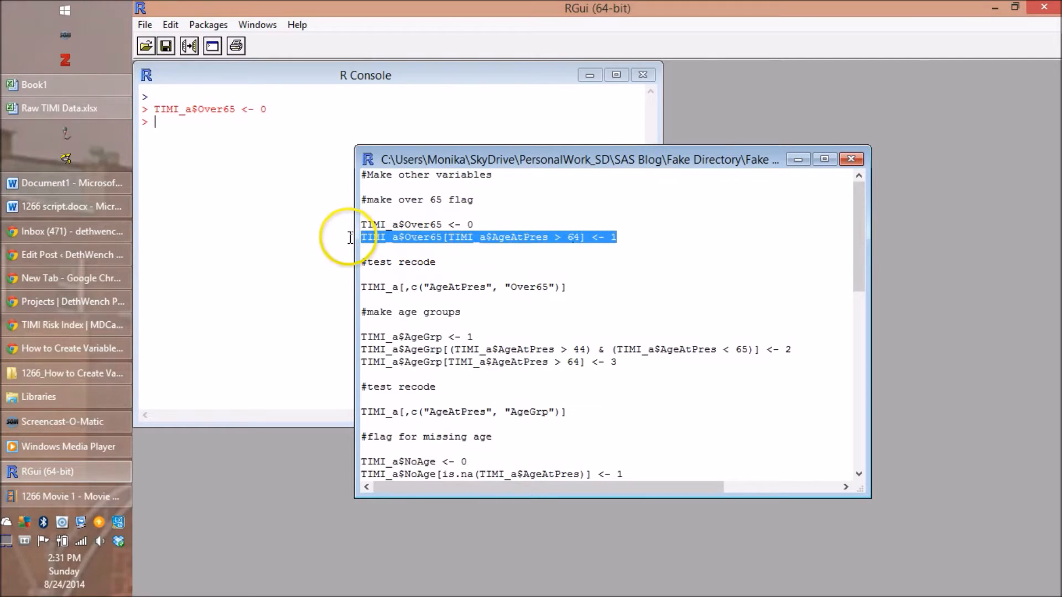
{"action": "mouse_move", "coordinate": [305, 242]}
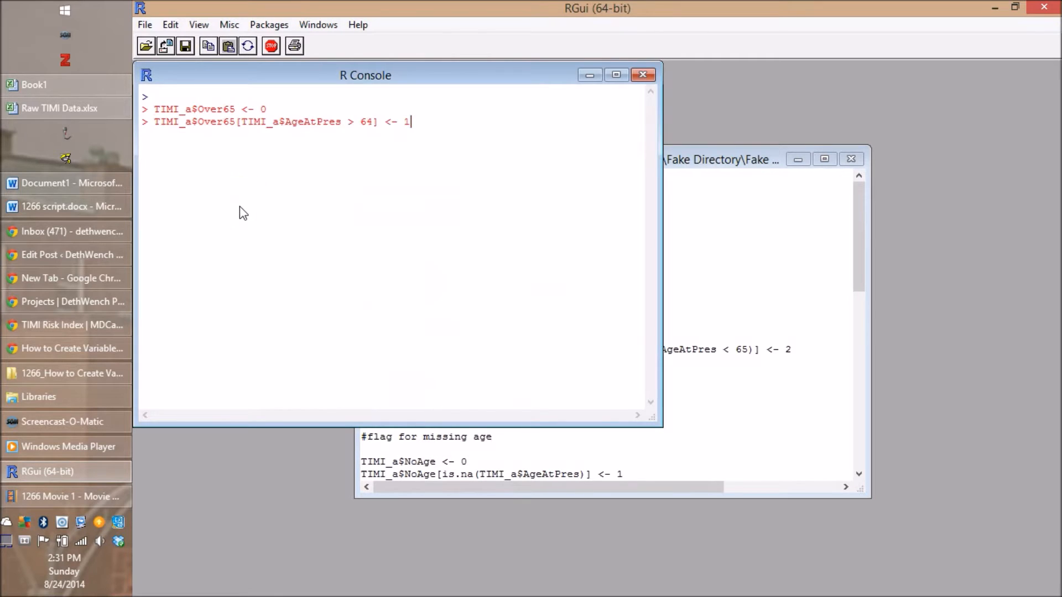
{"action": "left_click", "coordinate": [599, 315]}
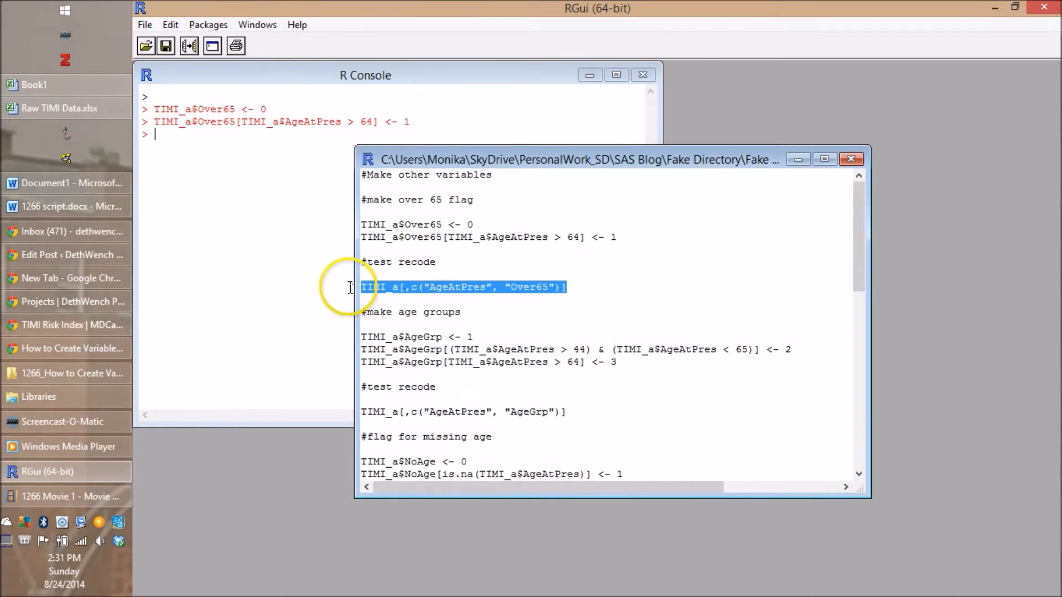
{"action": "mouse_move", "coordinate": [613, 317]}
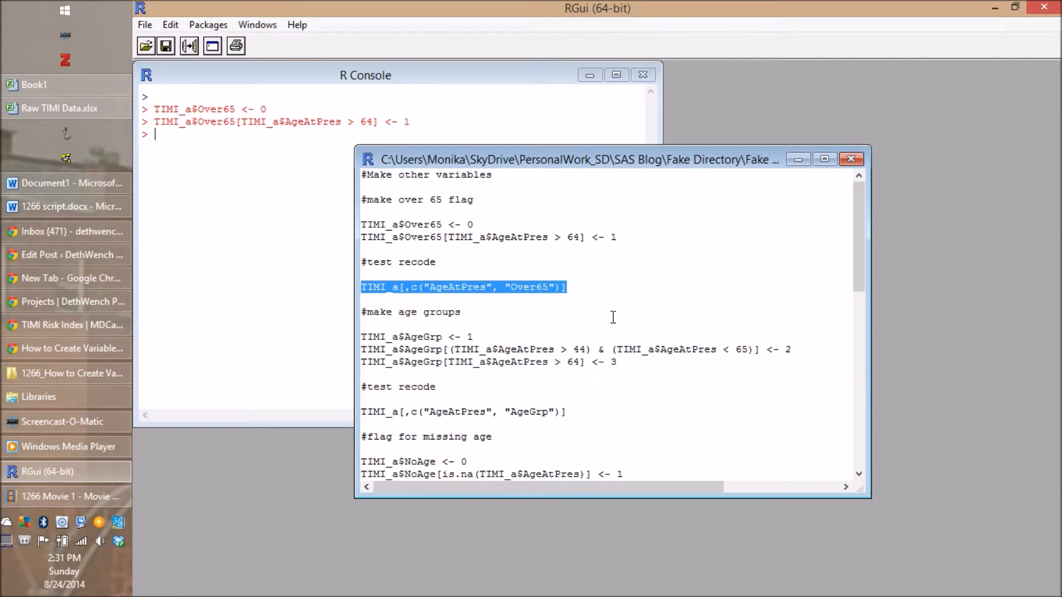
Print TIMI_a[,c("AgeAtPres", "Over65")] and scroll to the top of the output.
{"action": "left_click", "coordinate": [193, 227]}
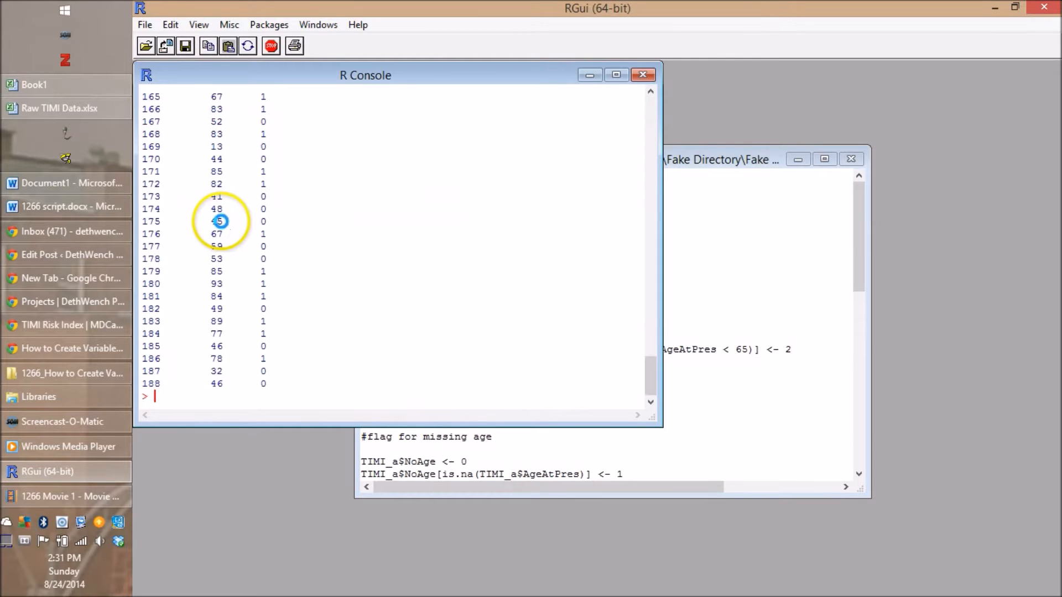
{"action": "scroll", "scroll_direction": "up", "scroll_amount": 3}
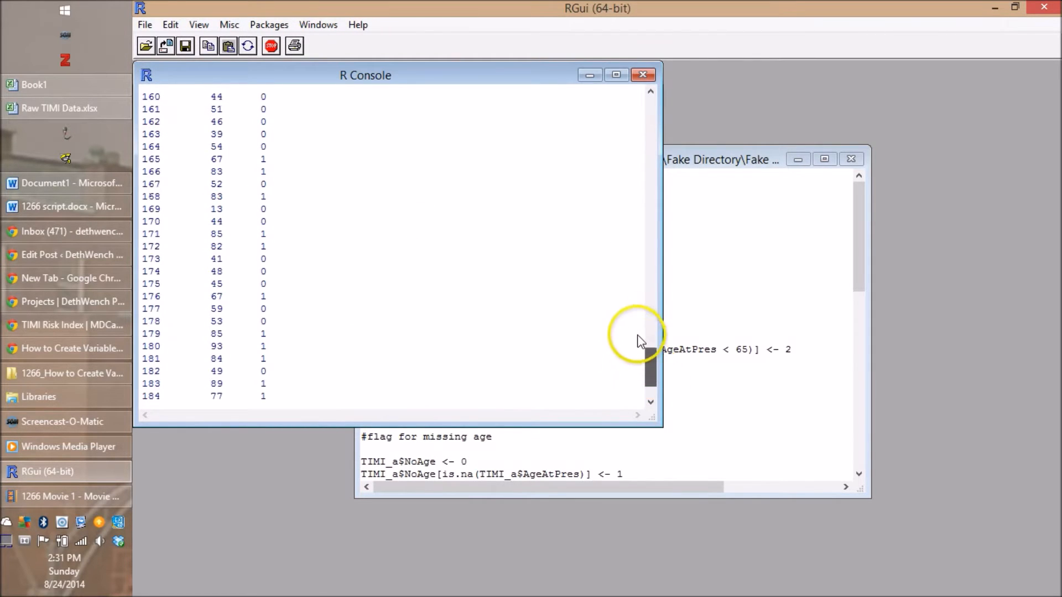
{"action": "scroll", "scroll_direction": "up", "scroll_amount": 3}
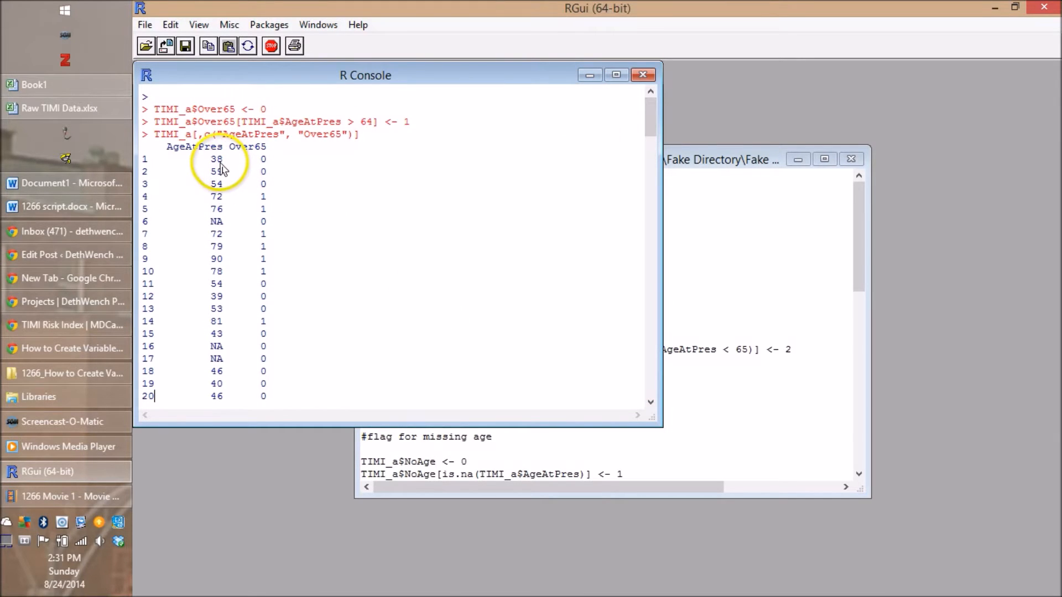
{"action": "mouse_move", "coordinate": [227, 206]}
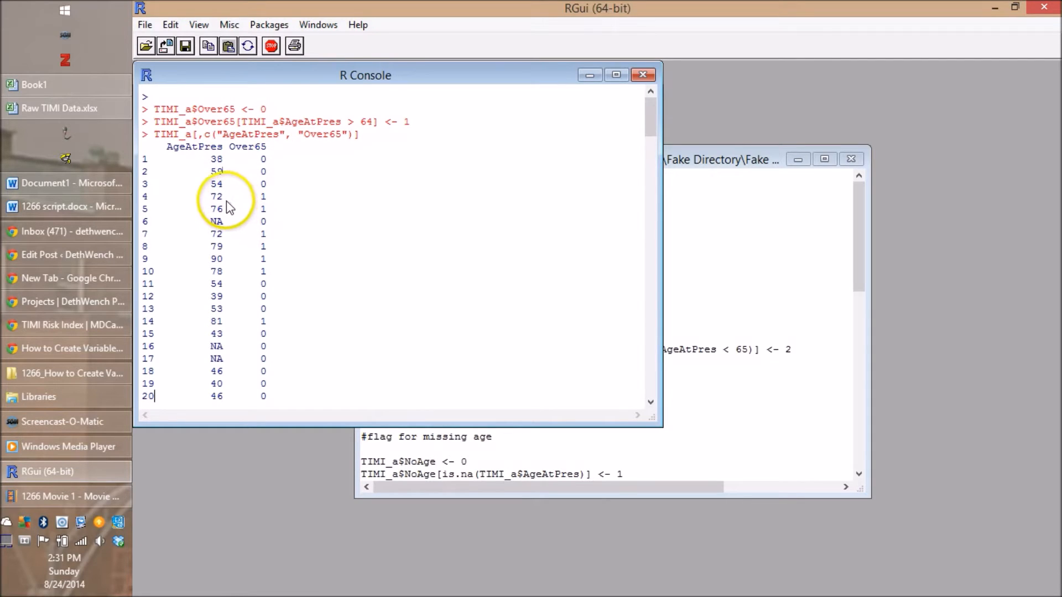
{"action": "mouse_move", "coordinate": [274, 210]}
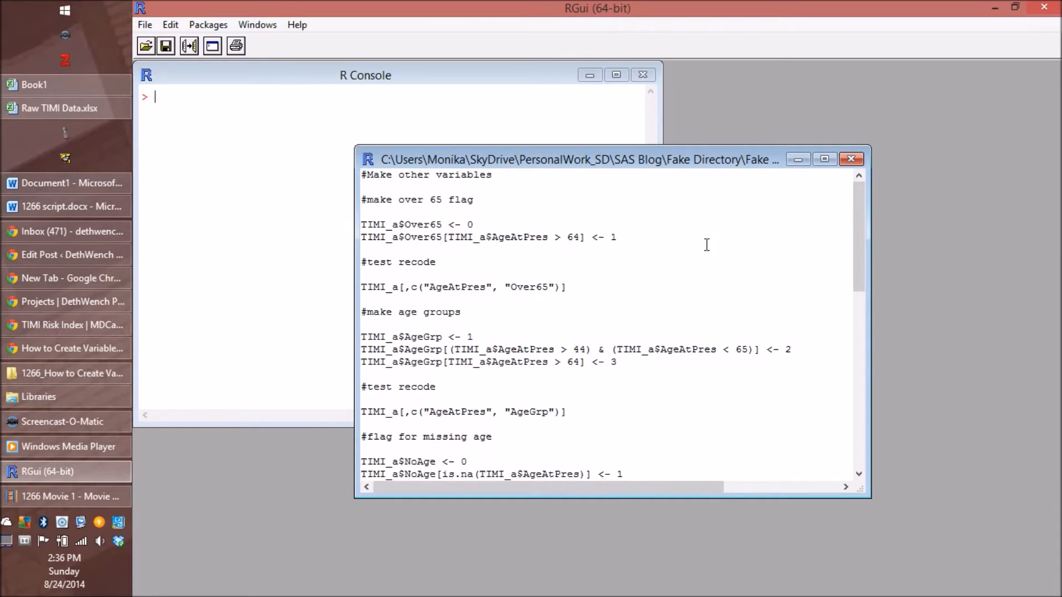
{"action": "mouse_move", "coordinate": [486, 344]}
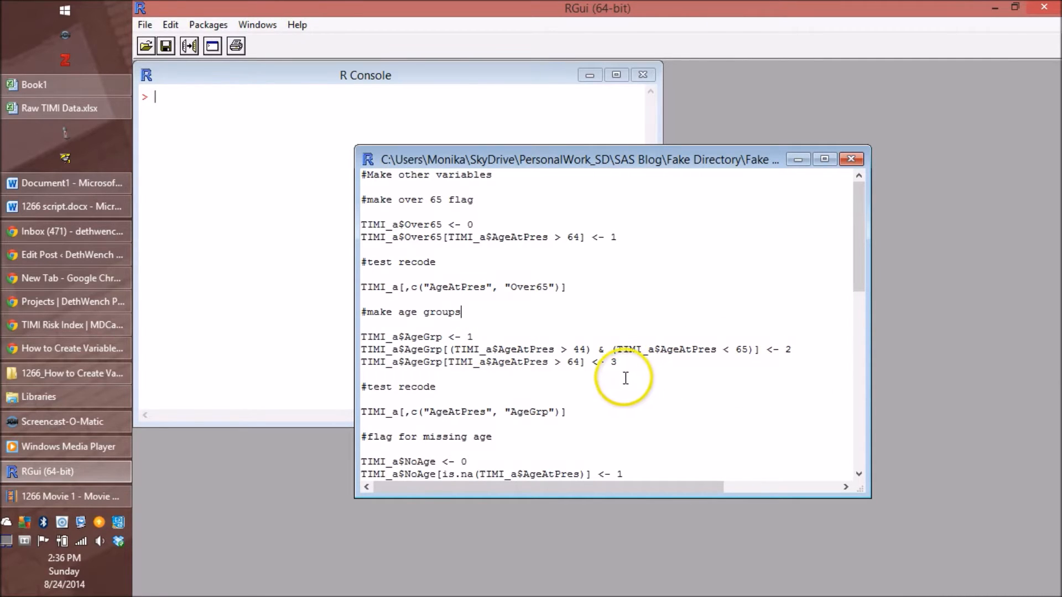
{"action": "mouse_move", "coordinate": [620, 386]}
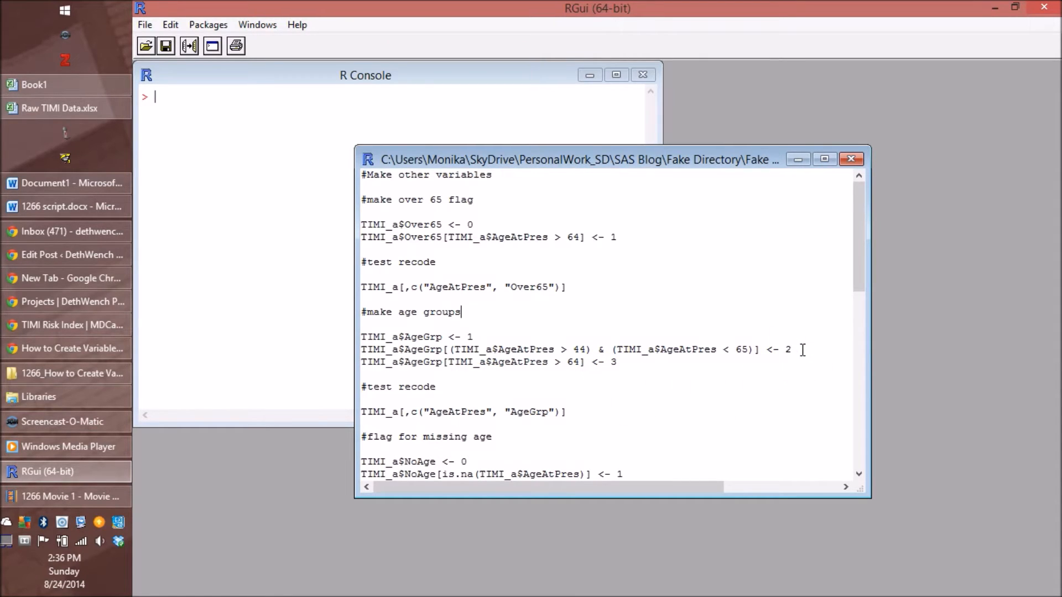
{"action": "mouse_move", "coordinate": [588, 356]}
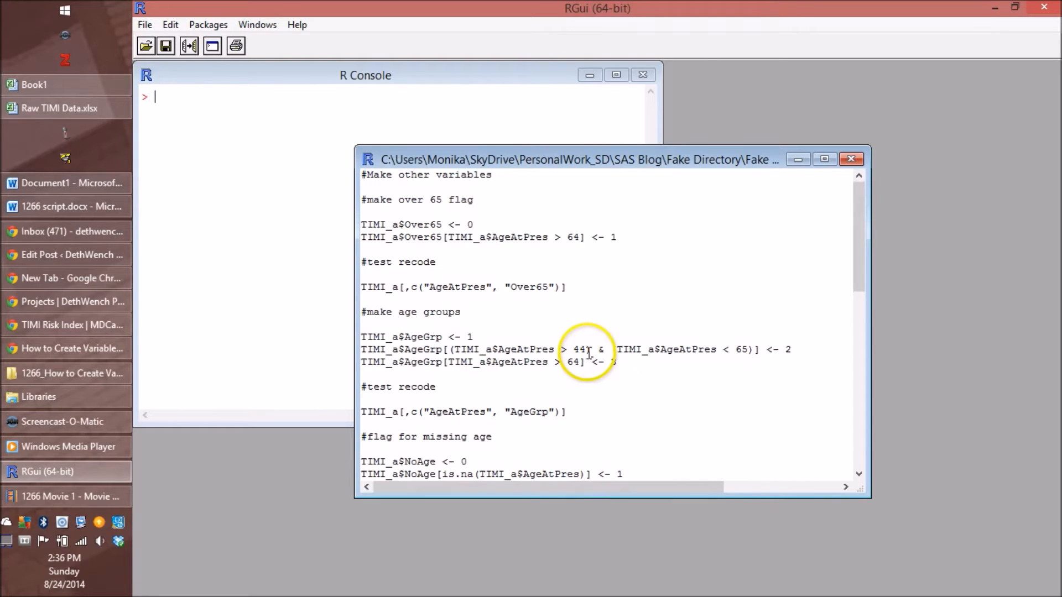
{"action": "mouse_move", "coordinate": [754, 359]}
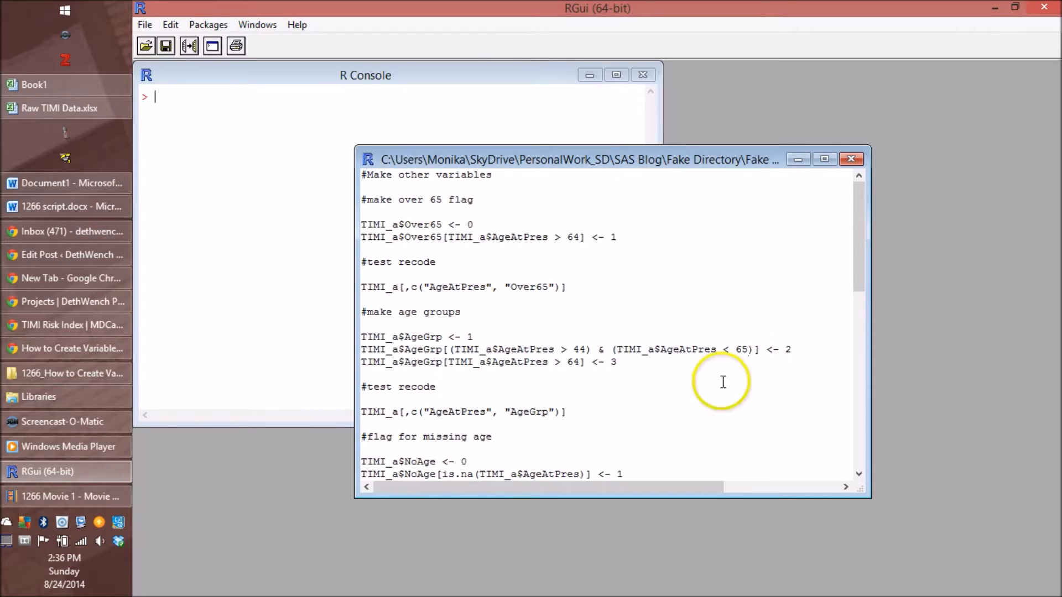
{"action": "mouse_move", "coordinate": [603, 319]}
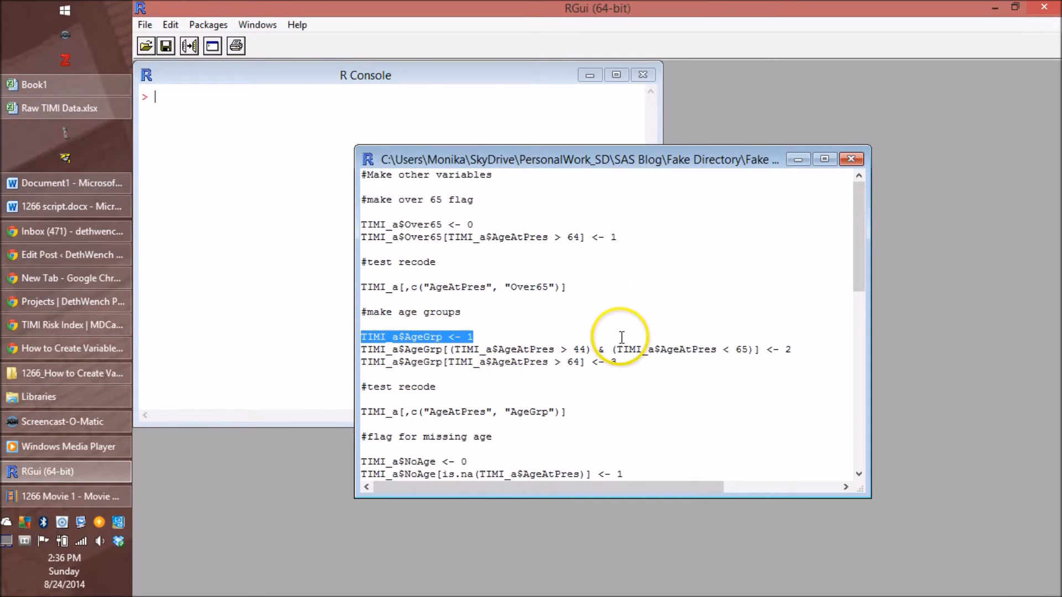
{"action": "mouse_move", "coordinate": [271, 190]}
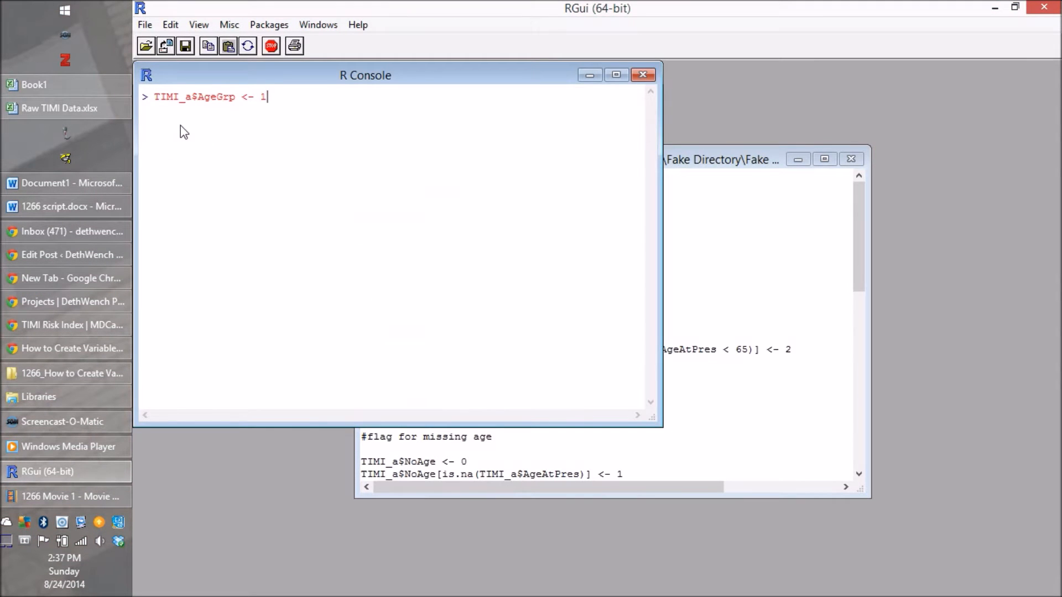
Run the AgeGrp lines: 1 by default, 2 for ages 45–64, 3 above 64.
{"action": "key", "text": "Return"}
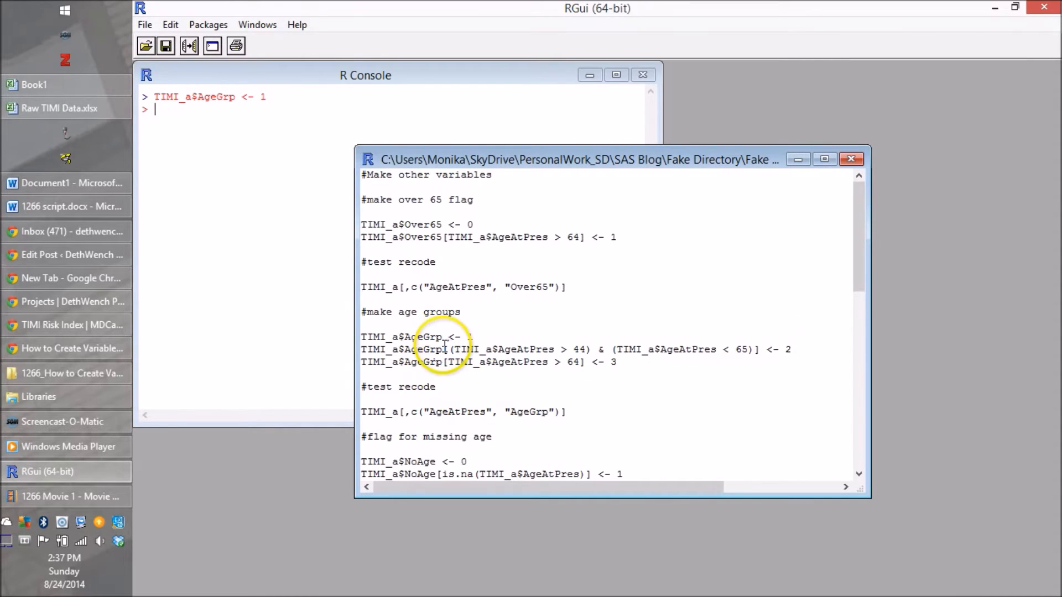
{"action": "mouse_move", "coordinate": [593, 349]}
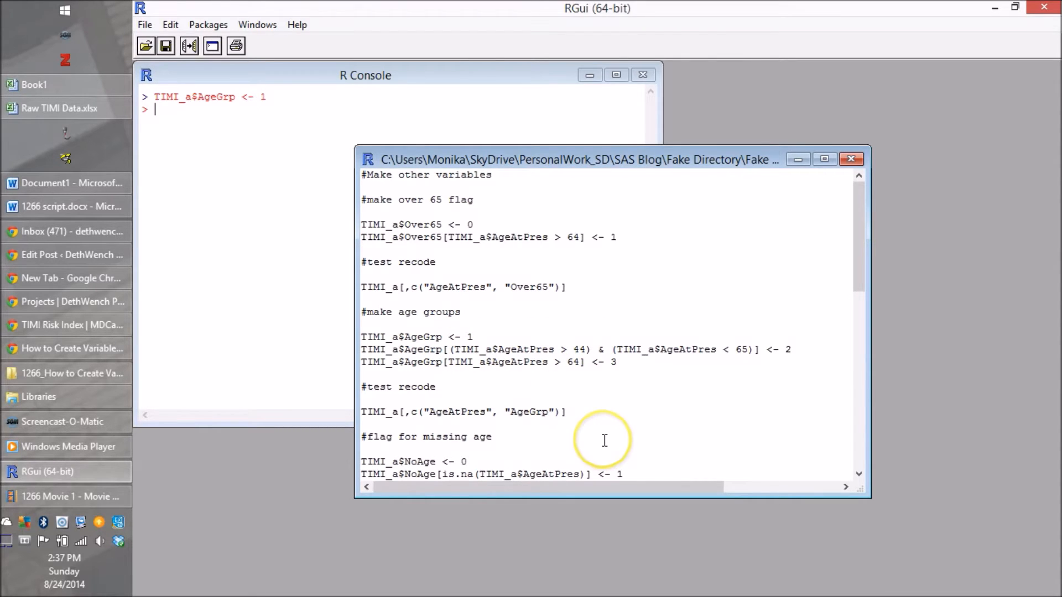
{"action": "mouse_move", "coordinate": [740, 318]}
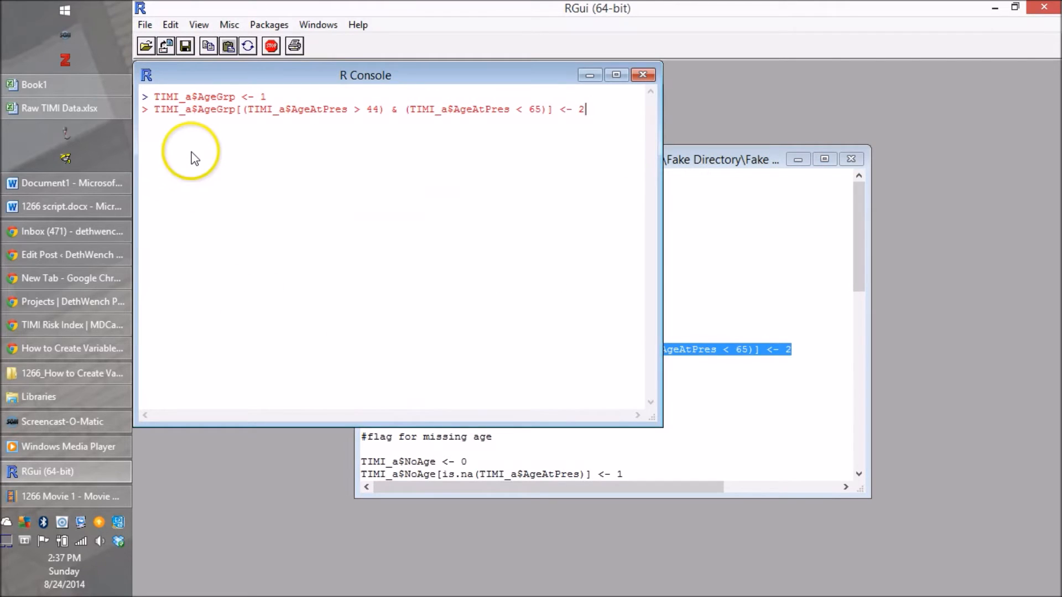
{"action": "key", "text": "Return"}
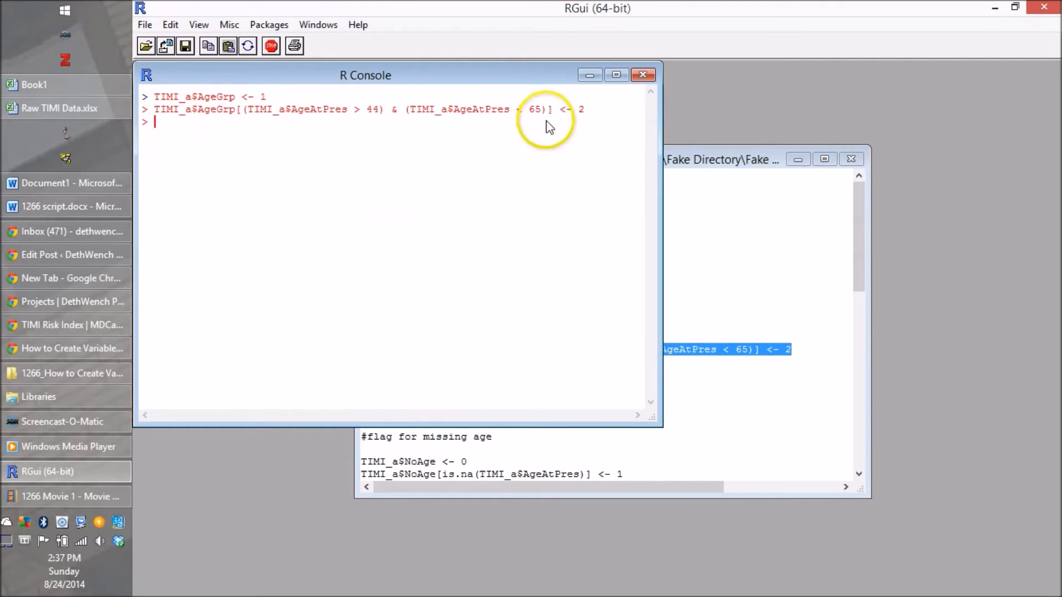
{"action": "mouse_move", "coordinate": [585, 113]}
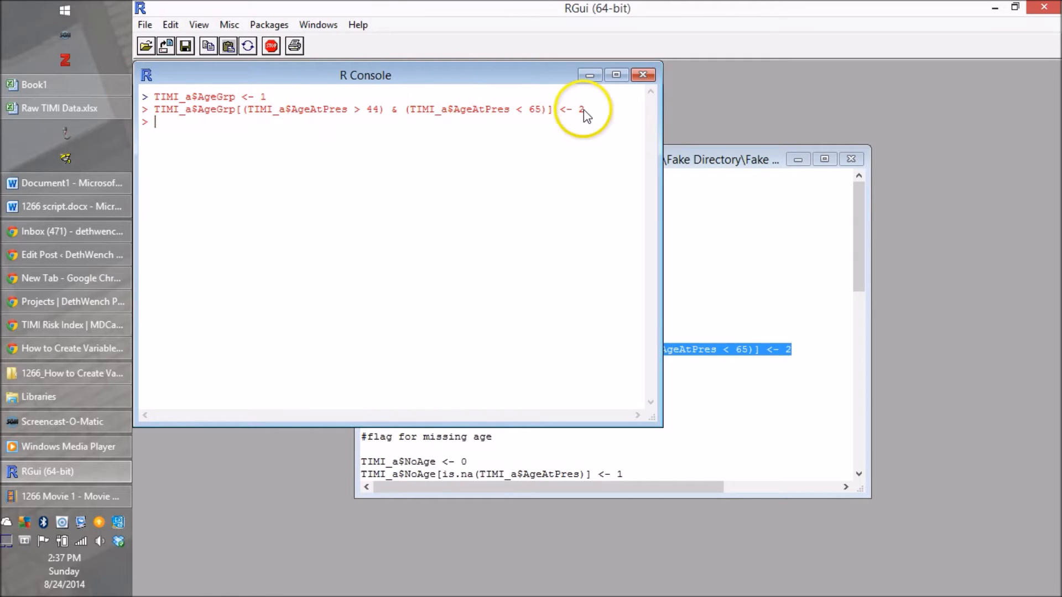
{"action": "mouse_move", "coordinate": [769, 210]}
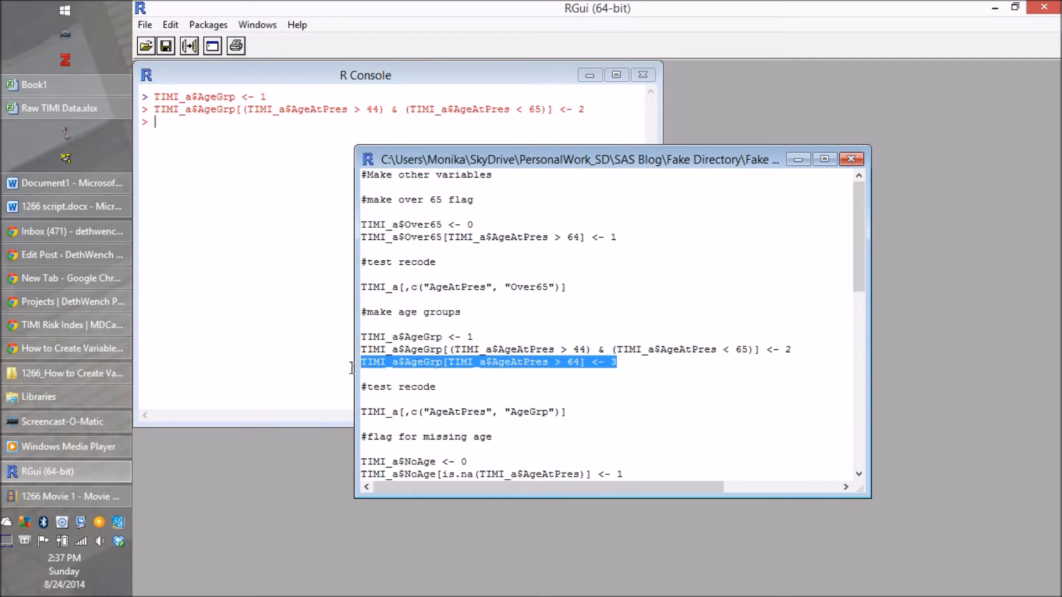
{"action": "mouse_move", "coordinate": [555, 366]}
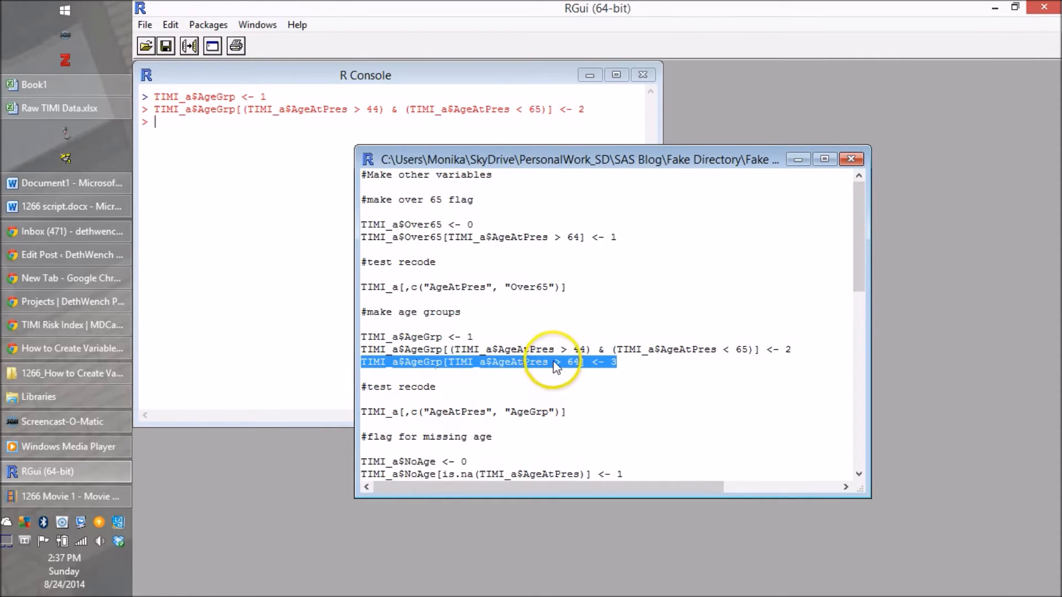
{"action": "mouse_move", "coordinate": [306, 356]}
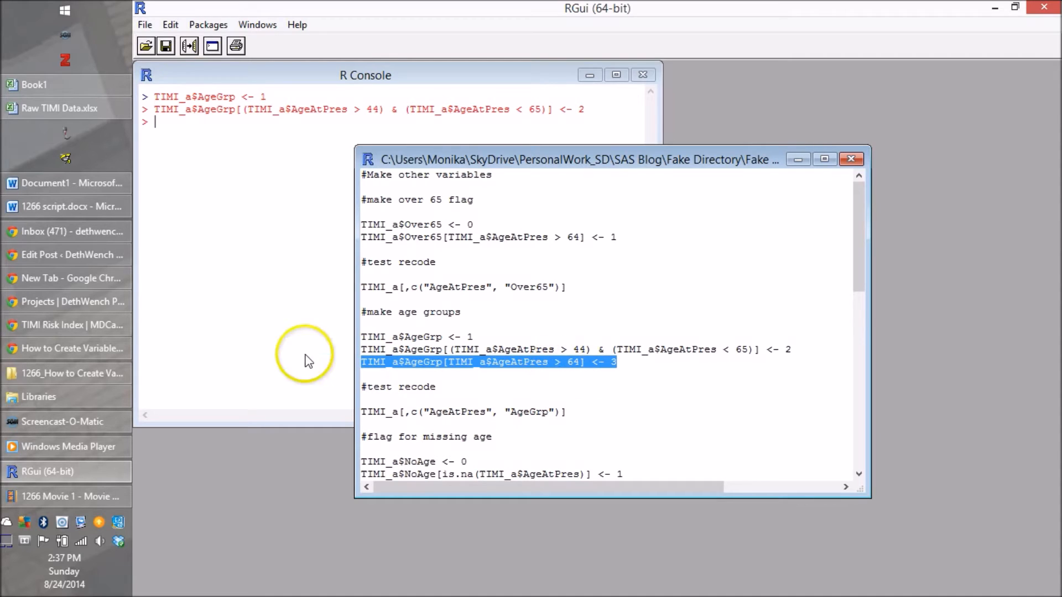
{"action": "left_click", "coordinate": [365, 76]}
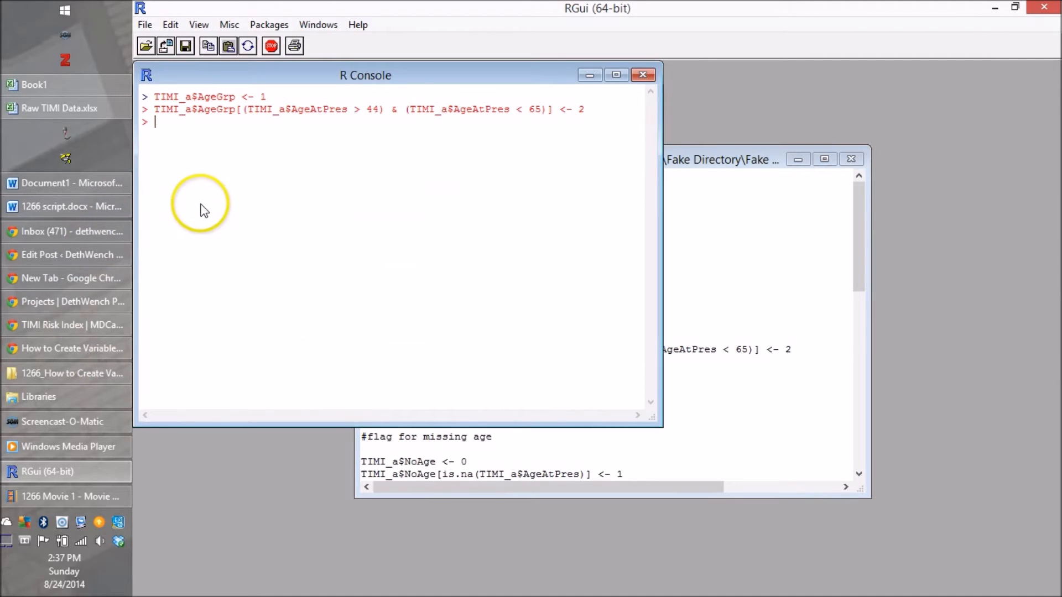
{"action": "key", "text": "Return"}
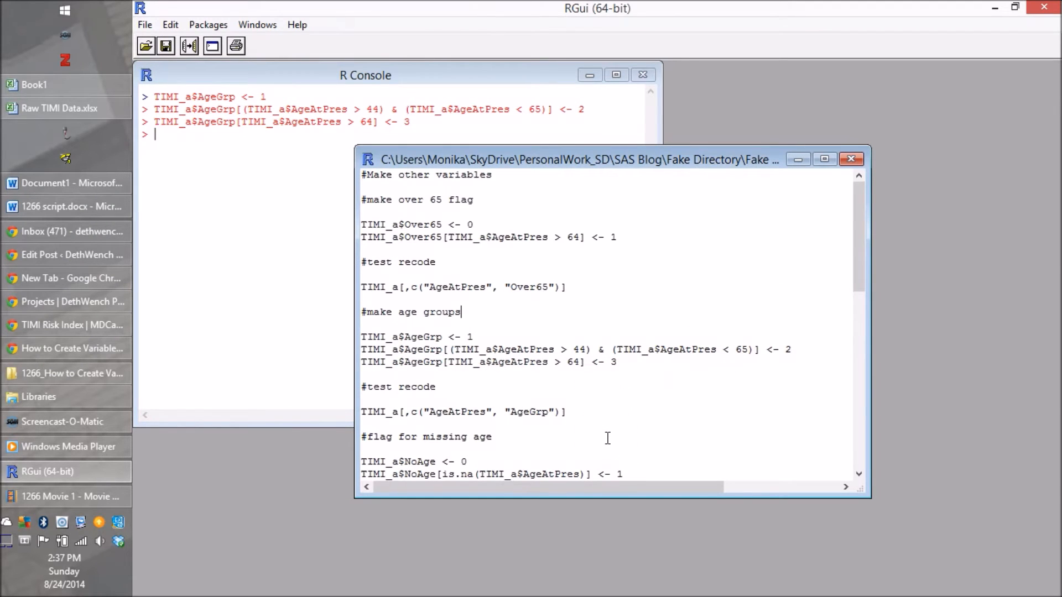
Select the TIMI_a[,c("AgeAtPres", "AgeGrp")] check line in the script.
{"action": "triple_click", "coordinate": [465, 411]}
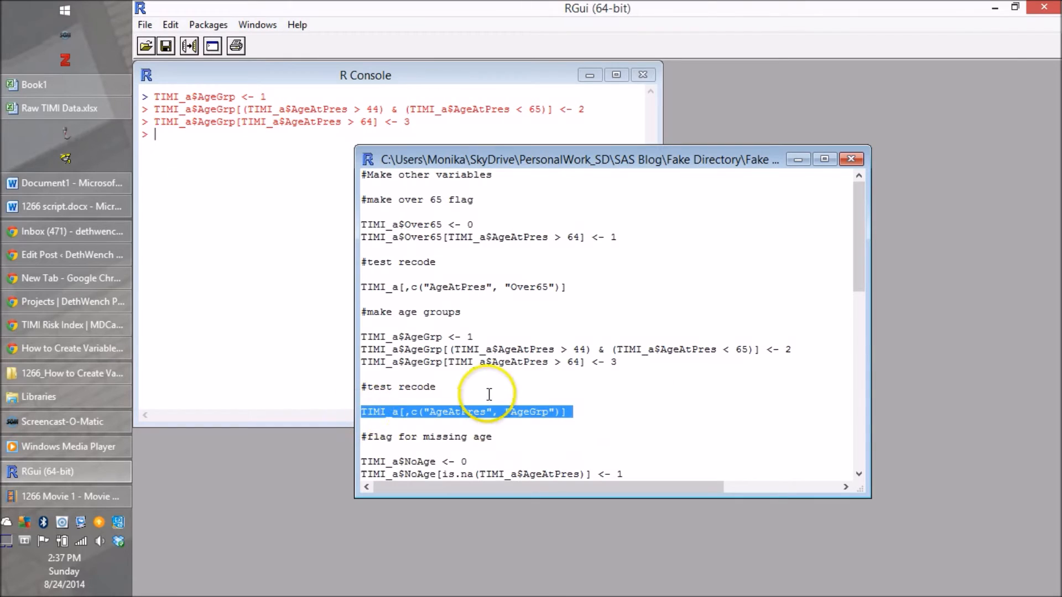
{"action": "mouse_move", "coordinate": [355, 411]}
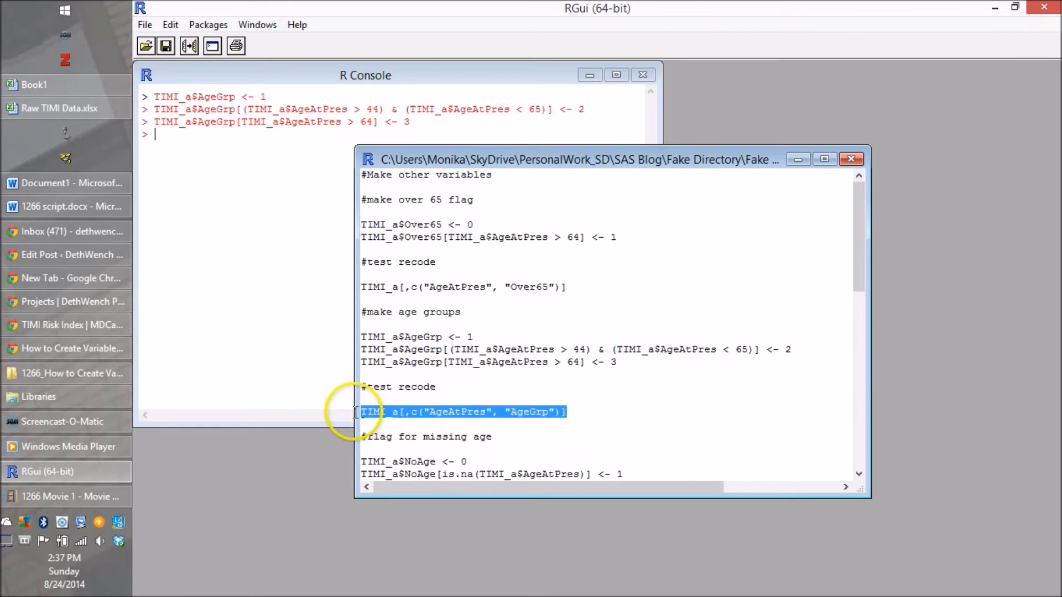
{"action": "mouse_move", "coordinate": [223, 280]}
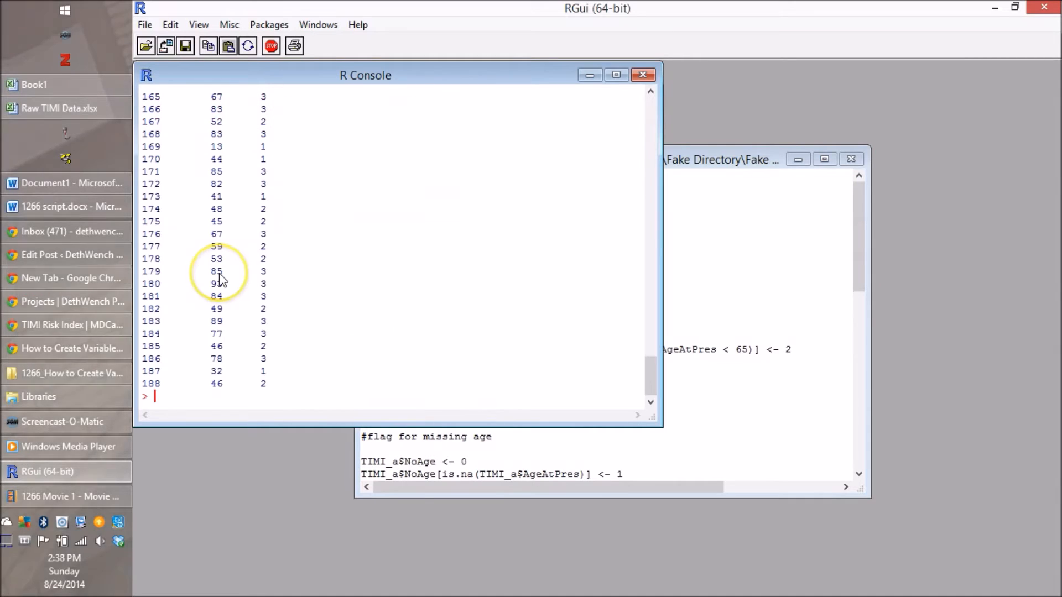
{"action": "mouse_move", "coordinate": [654, 389]}
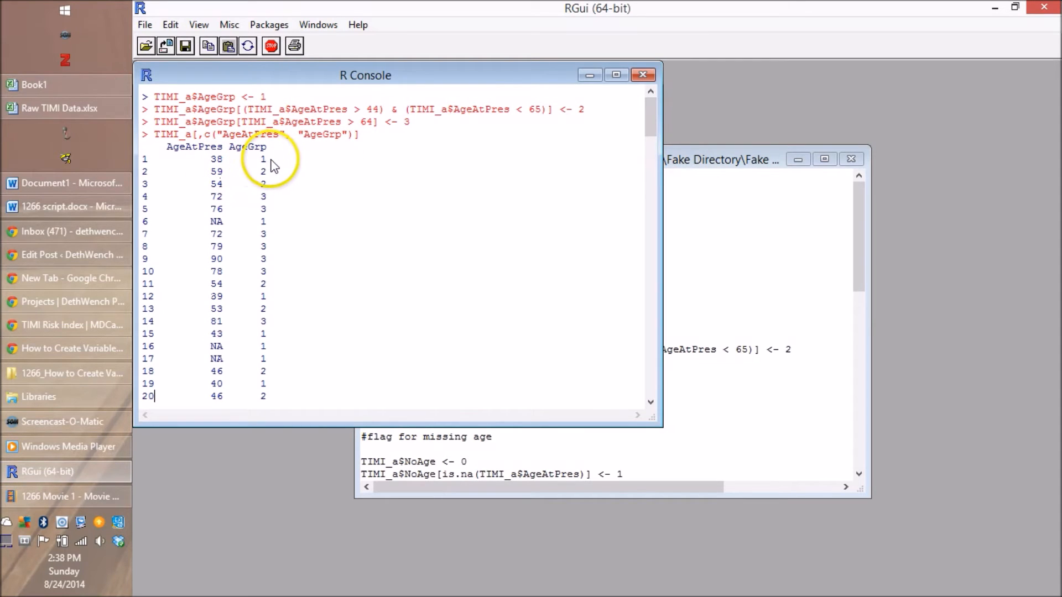
{"action": "mouse_move", "coordinate": [242, 190]}
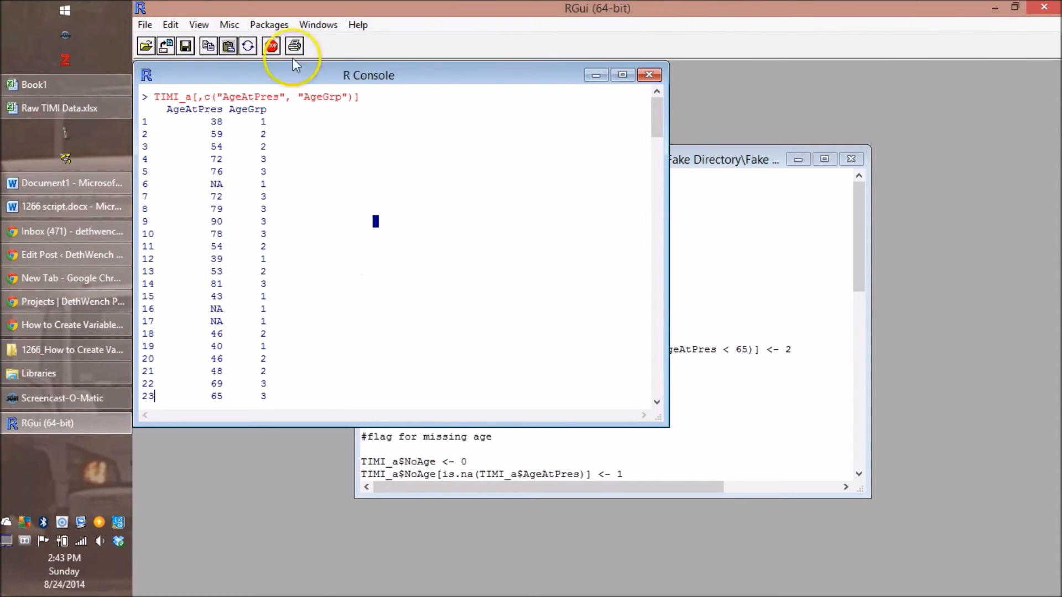
Clear the console and run both NoAge lines: 0 by default, 1 where AgeAtPres is missing.
{"action": "left_click", "coordinate": [170, 25]}
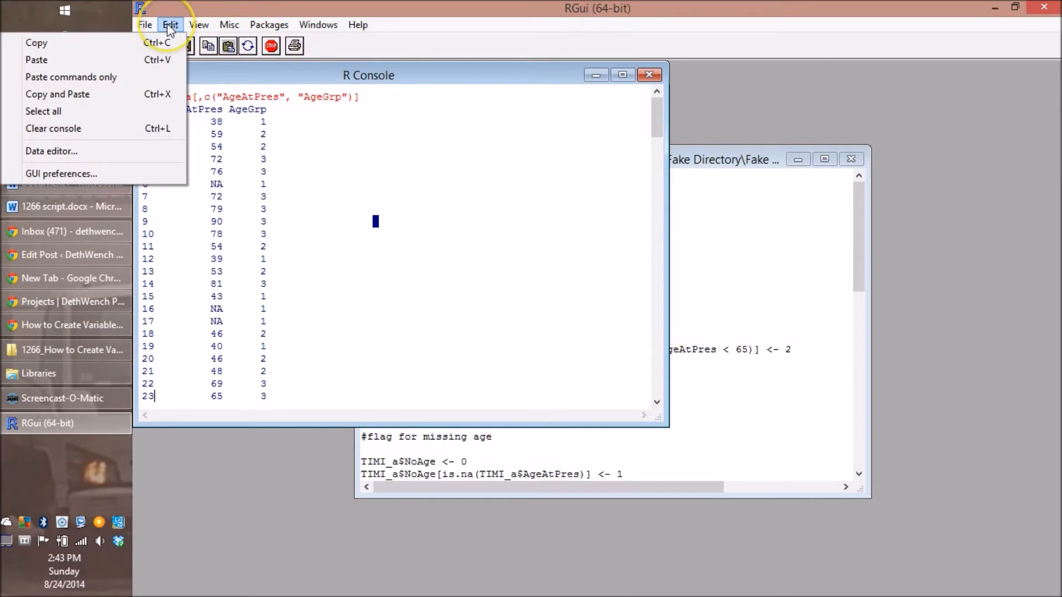
{"action": "left_click", "coordinate": [54, 128]}
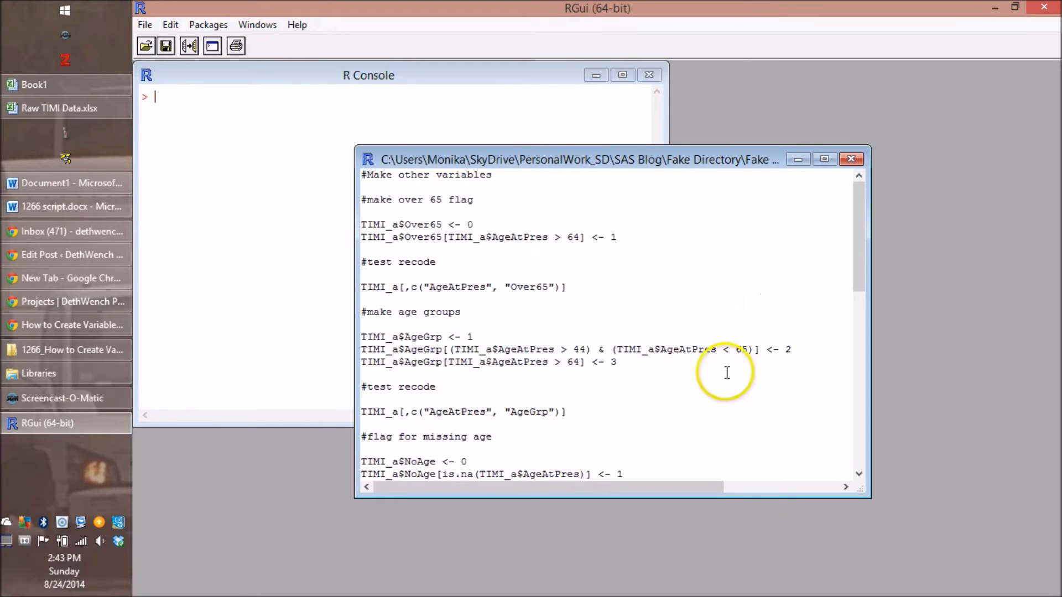
{"action": "scroll", "scroll_direction": "down", "scroll_amount": 3}
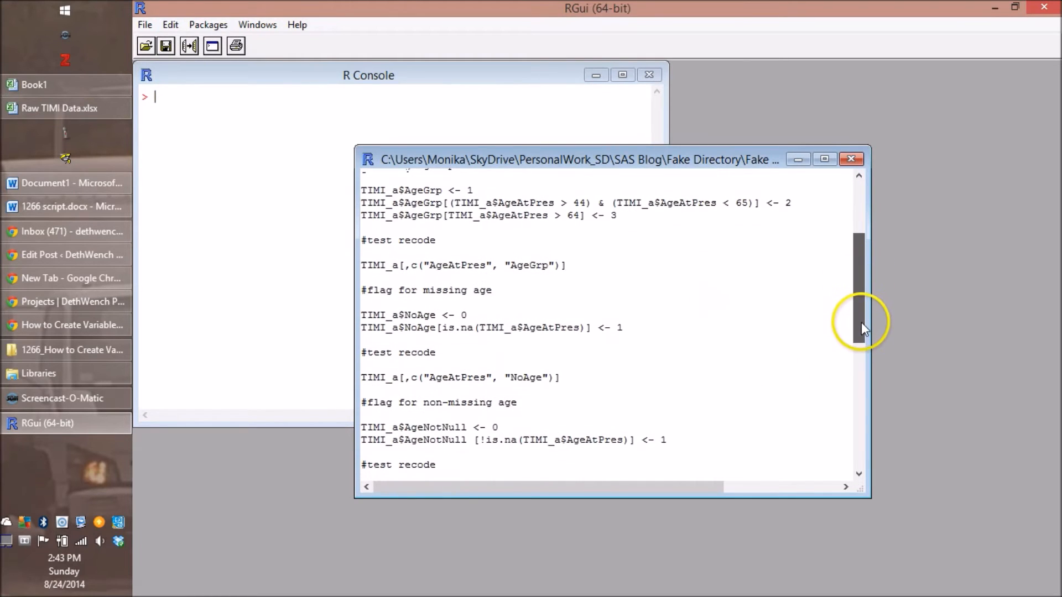
{"action": "mouse_move", "coordinate": [431, 315]}
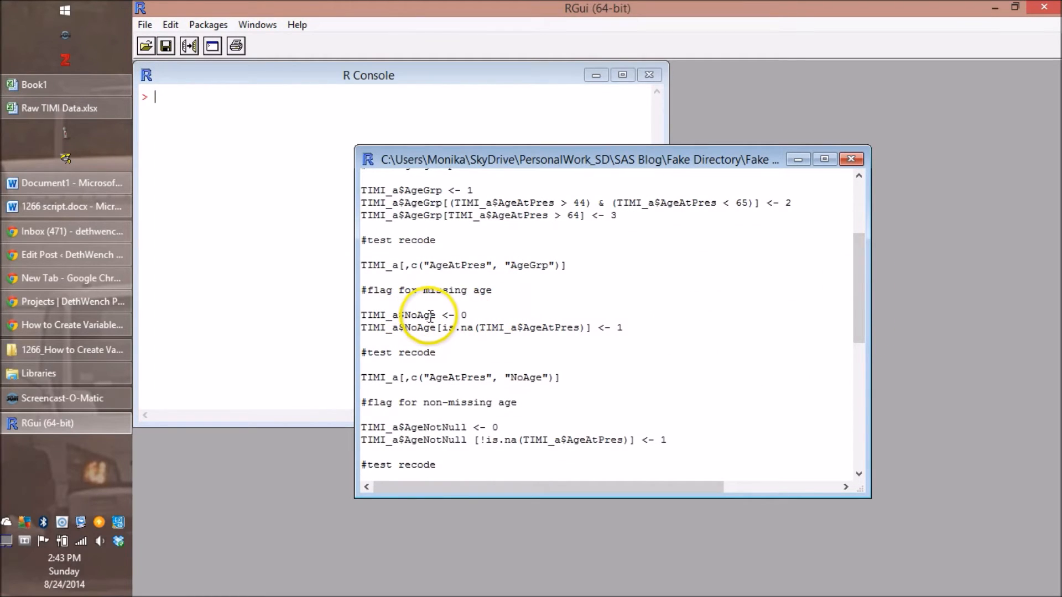
{"action": "double_click", "coordinate": [411, 315]}
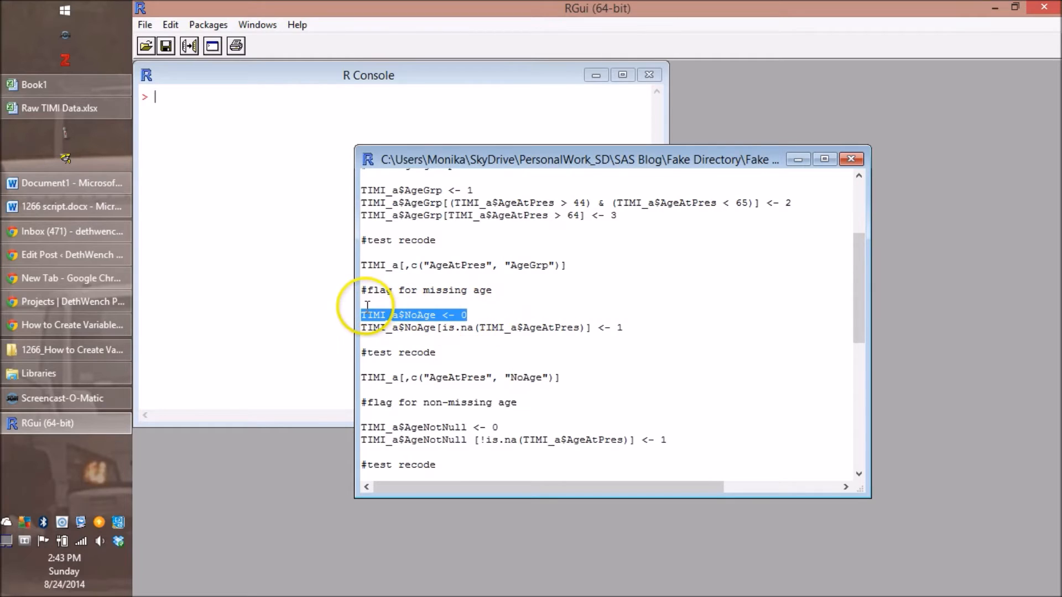
{"action": "mouse_move", "coordinate": [210, 135]}
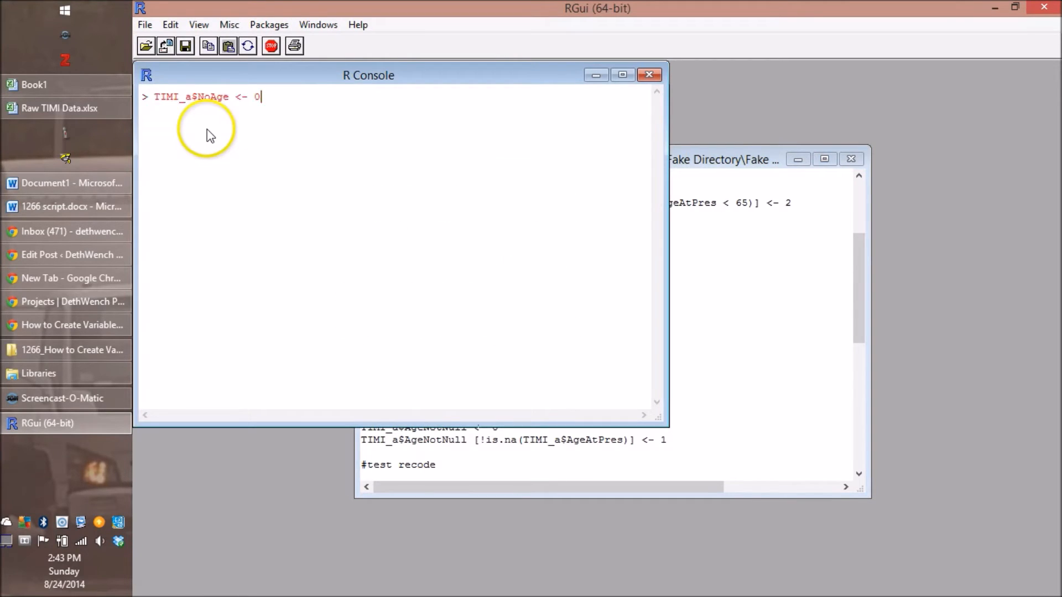
{"action": "key", "text": "Return"}
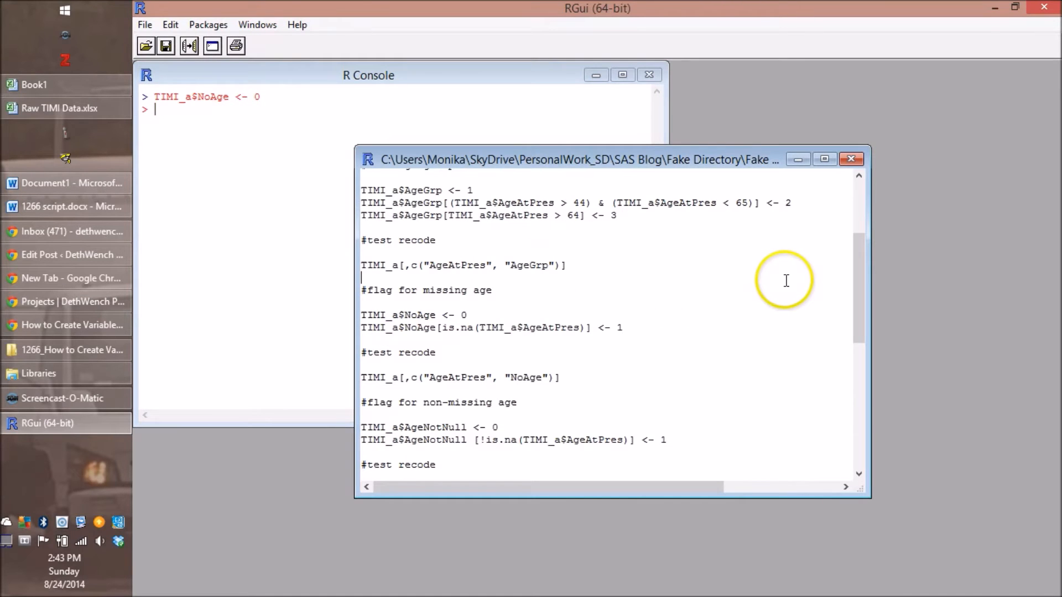
{"action": "mouse_move", "coordinate": [454, 341]}
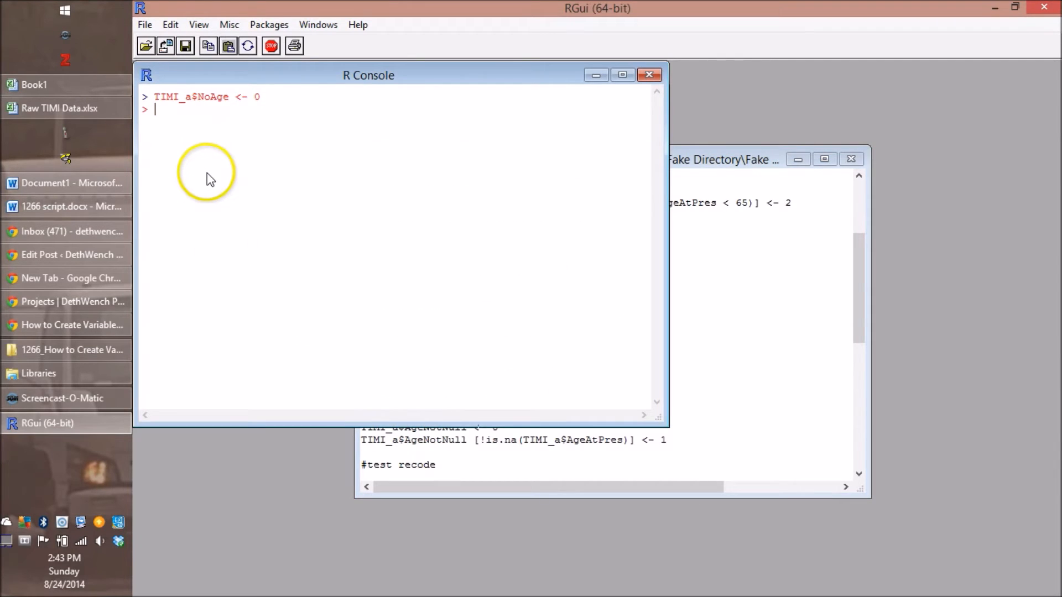
{"action": "key", "text": "Return"}
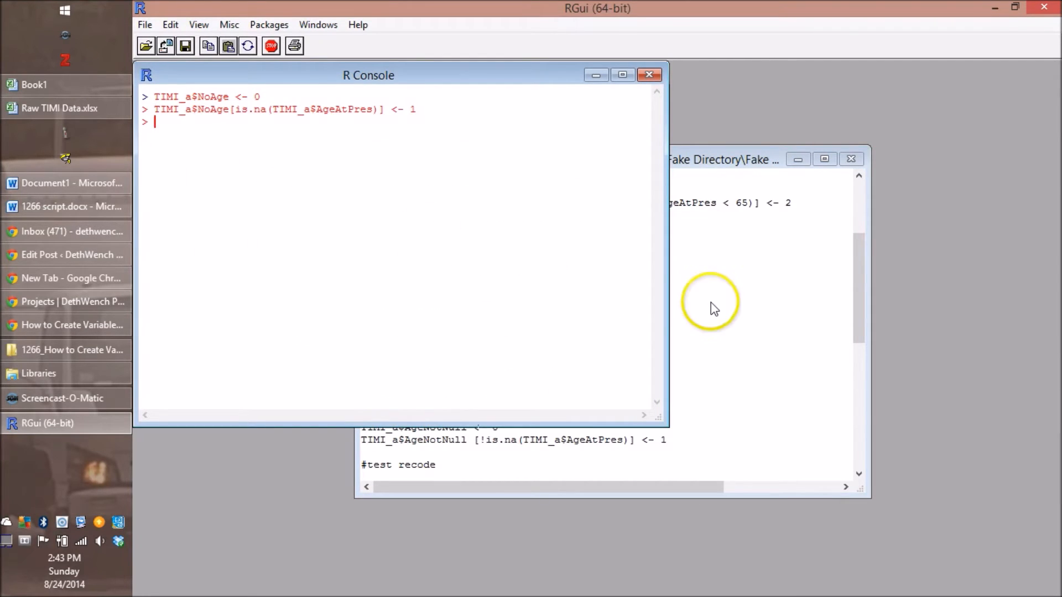
{"action": "mouse_move", "coordinate": [715, 310]}
{"action": "type", "text": "TIMI_a[,c(\"AgeAtPres\", \"NoAge\")]"}
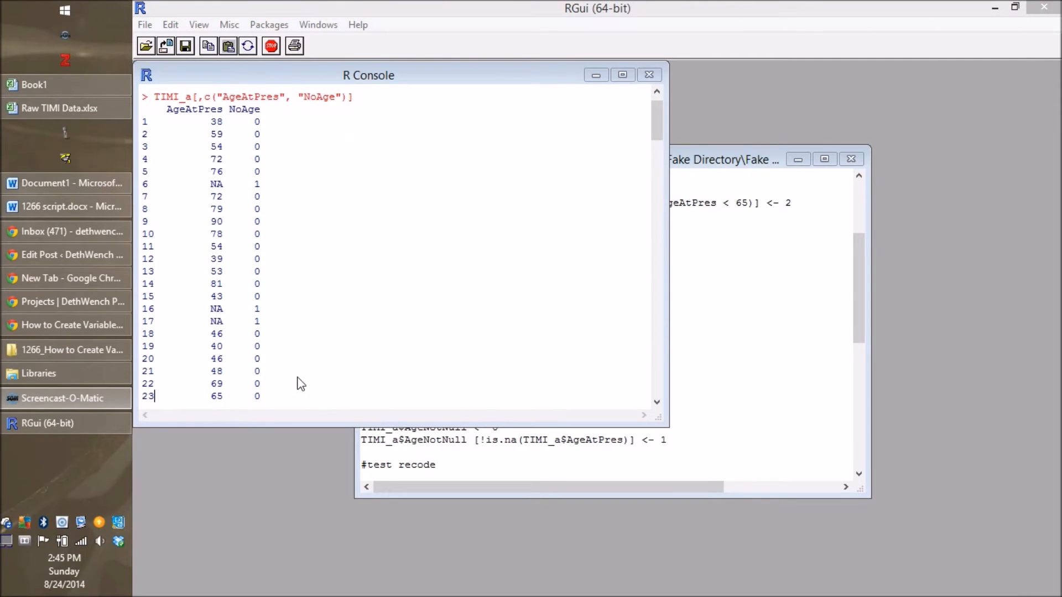
{"action": "mouse_move", "coordinate": [353, 198]}
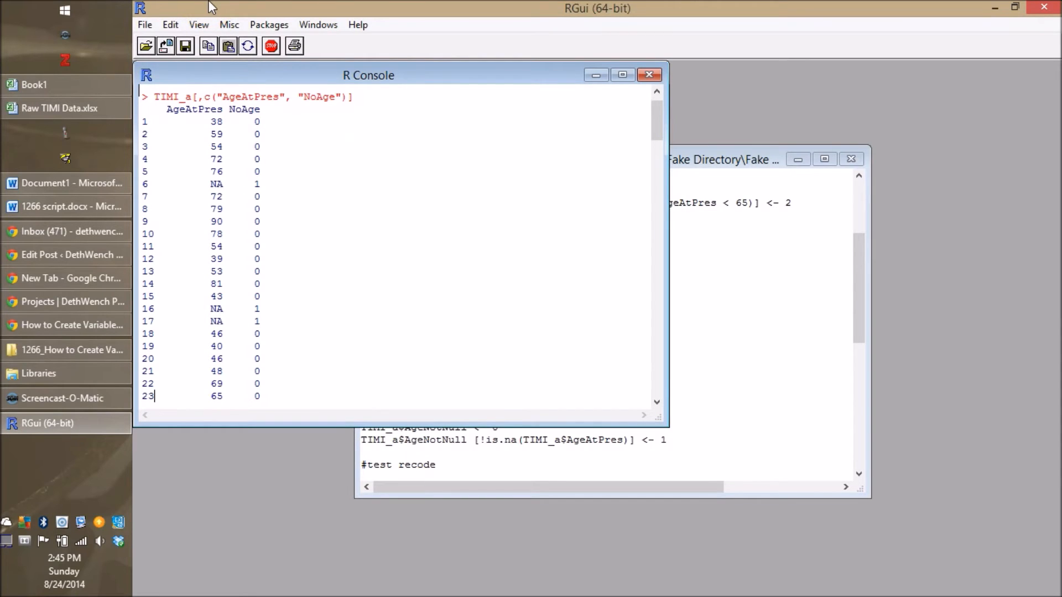
Clear the console and select the TIMI_a$AgeNotNull <- 0 line.
{"action": "left_click", "coordinate": [170, 24]}
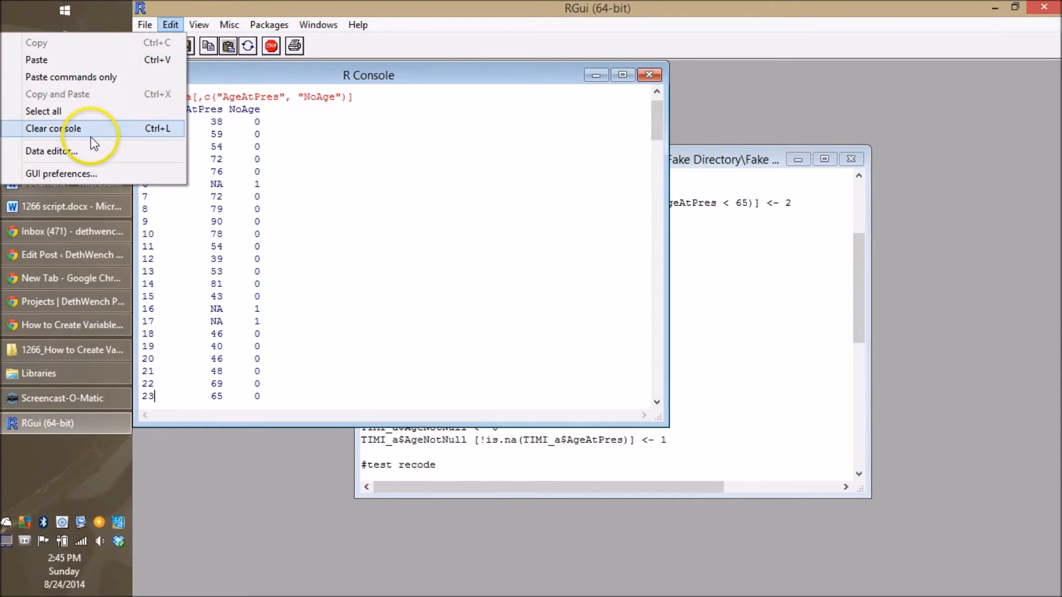
{"action": "left_click", "coordinate": [53, 128]}
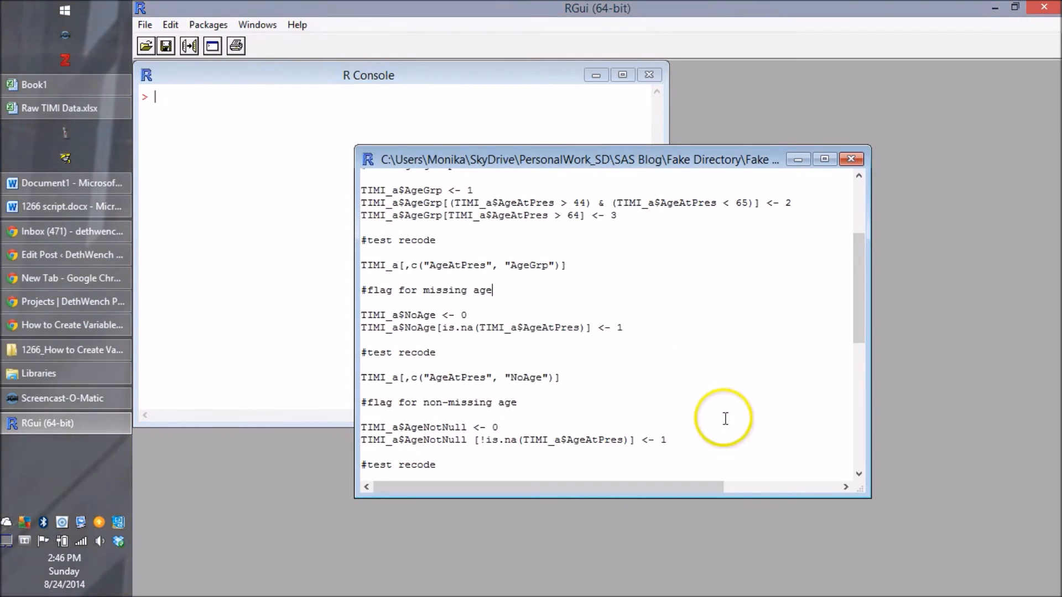
{"action": "mouse_move", "coordinate": [420, 426]}
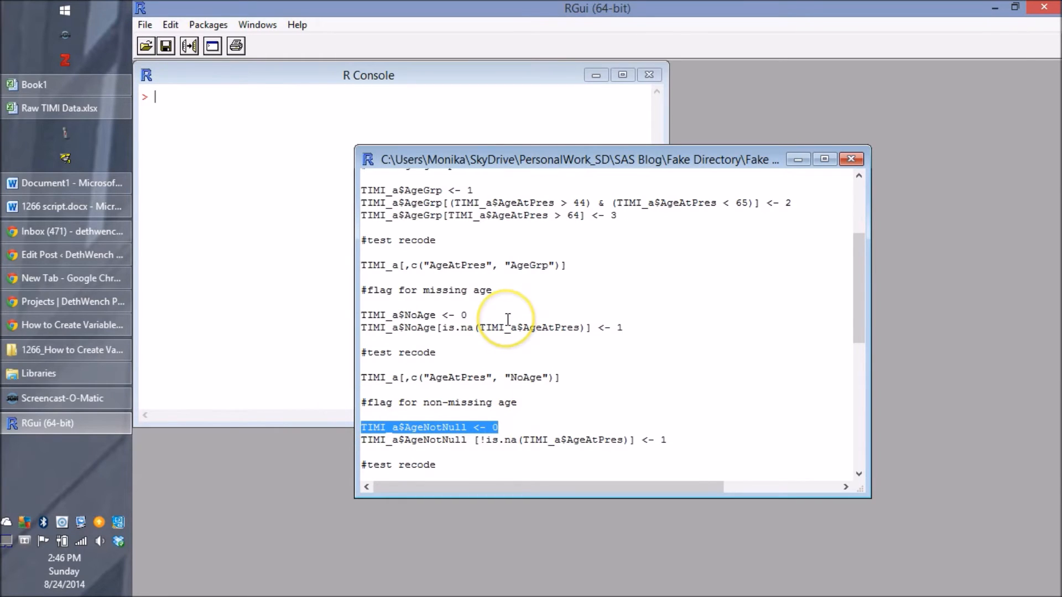
{"action": "left_click", "coordinate": [368, 75]}
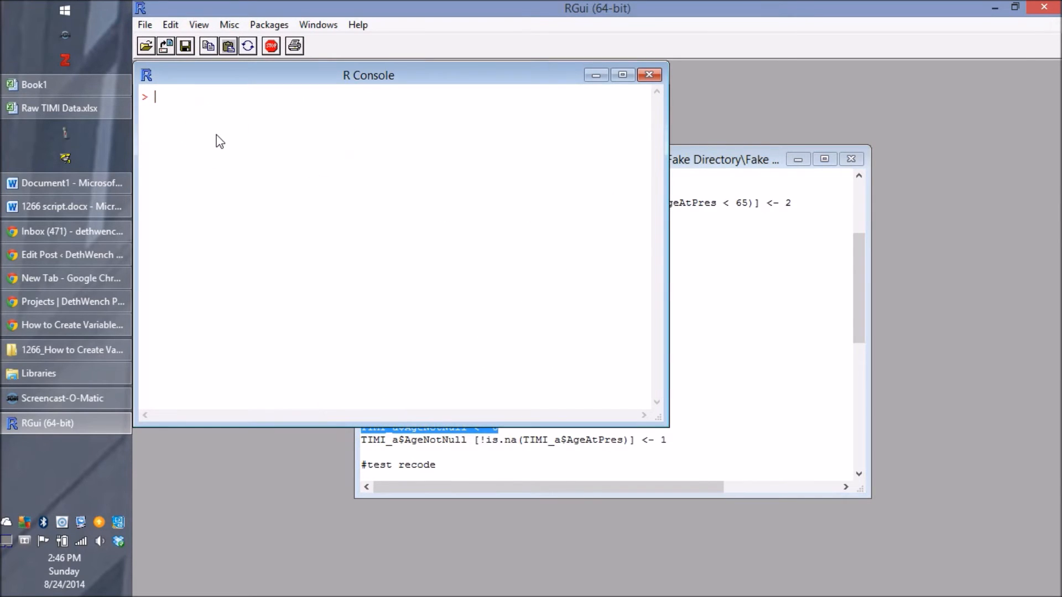
Run TIMI_a$AgeNotNull <- 0, then the line setting it to 1 where AgeAtPres is not NA.
{"action": "key", "text": "Return"}
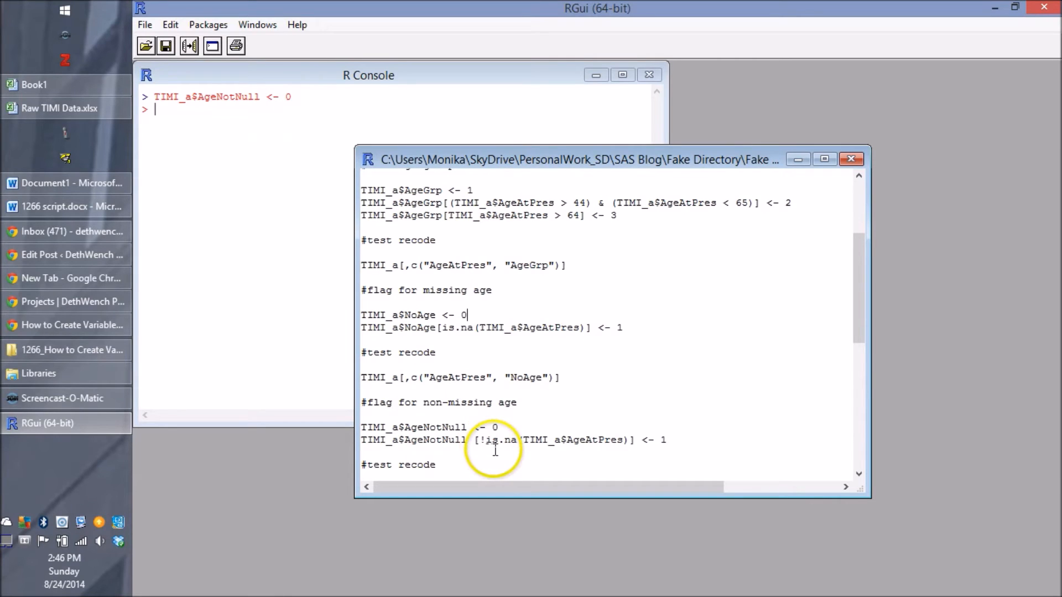
{"action": "mouse_move", "coordinate": [656, 453]}
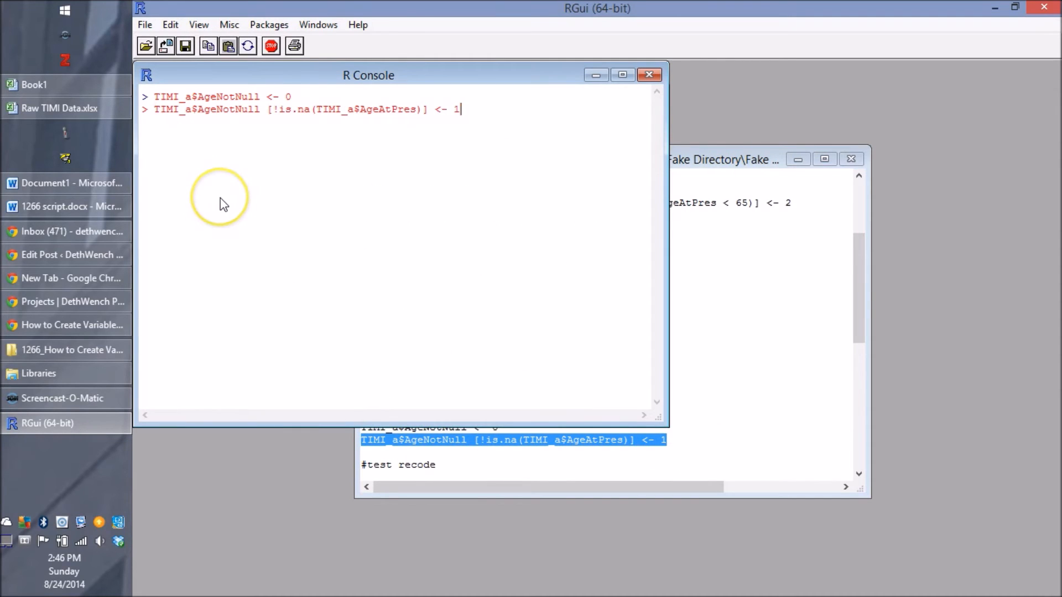
{"action": "key", "text": "Return"}
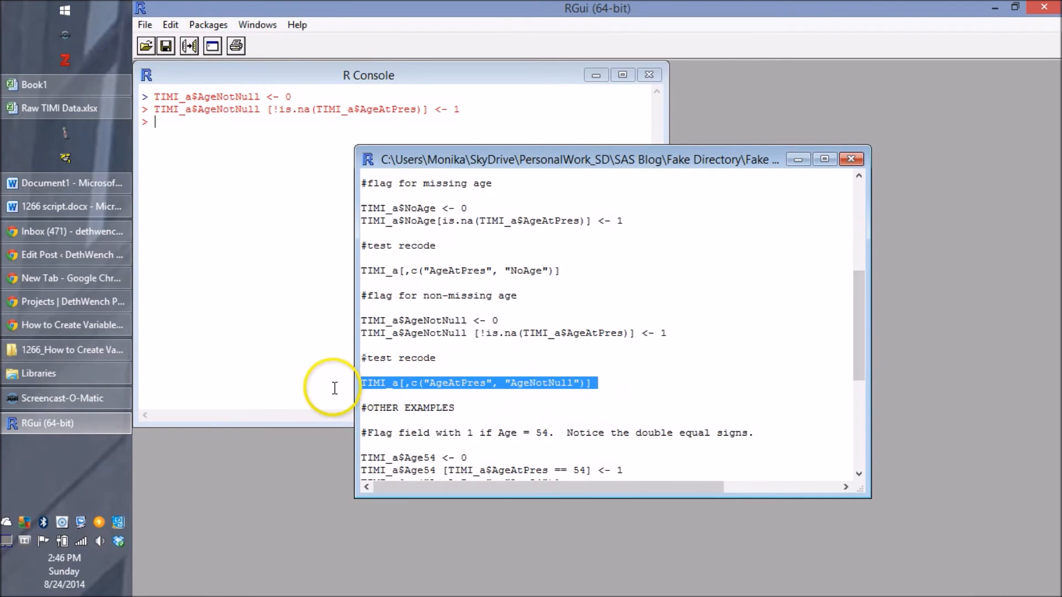
{"action": "mouse_move", "coordinate": [156, 288]}
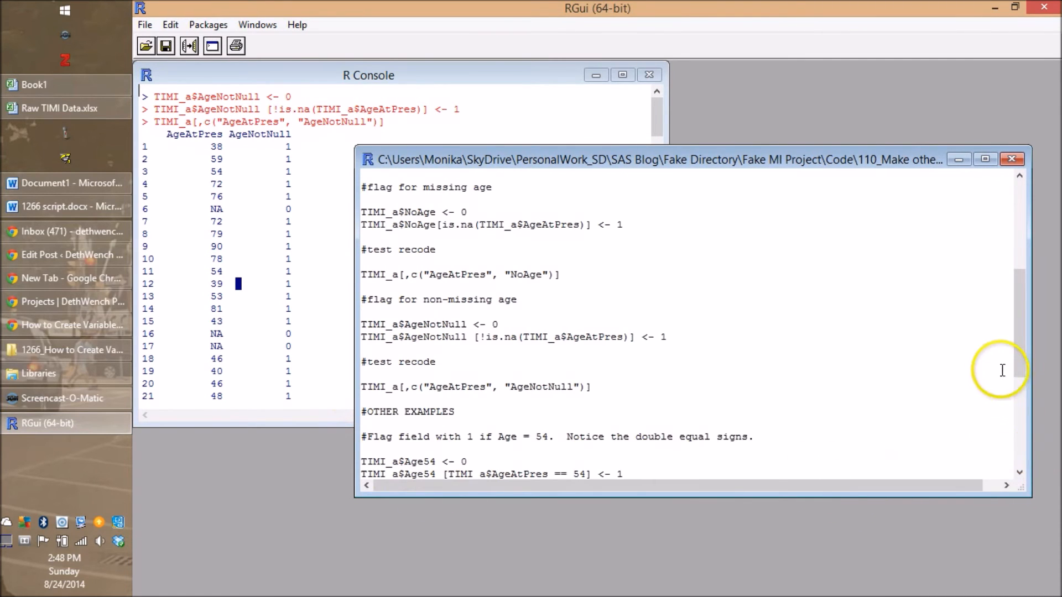
{"action": "scroll", "scroll_direction": "down", "scroll_amount": 3}
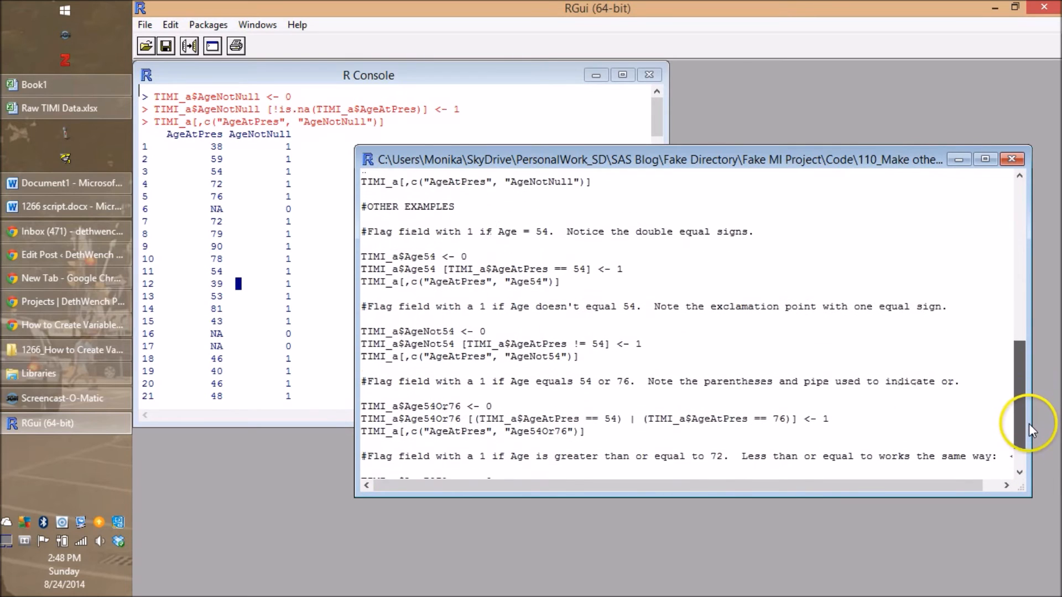
{"action": "scroll", "scroll_direction": "down", "scroll_amount": 3}
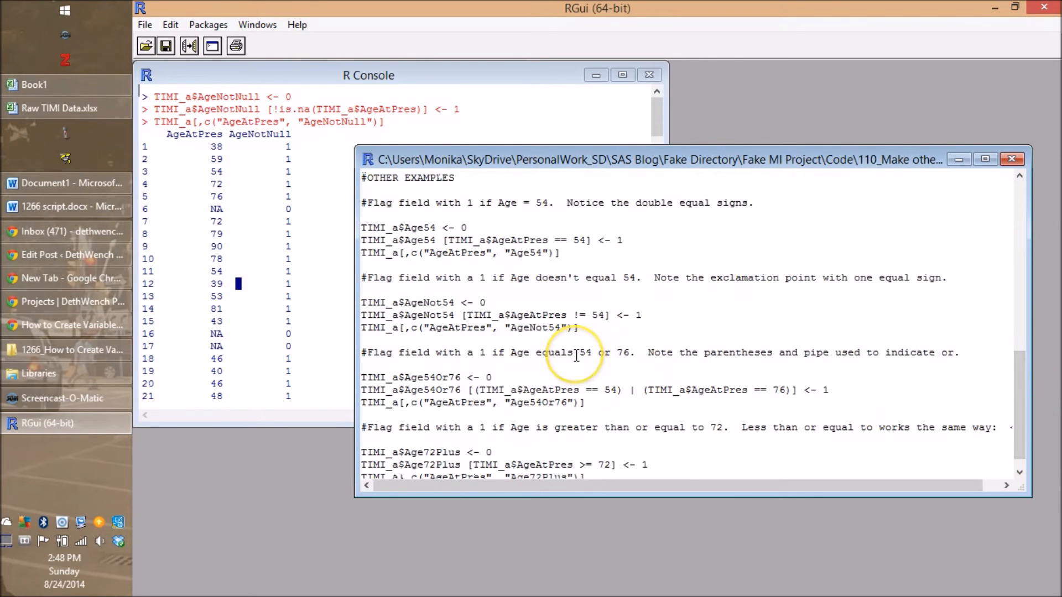
{"action": "mouse_move", "coordinate": [576, 355]}
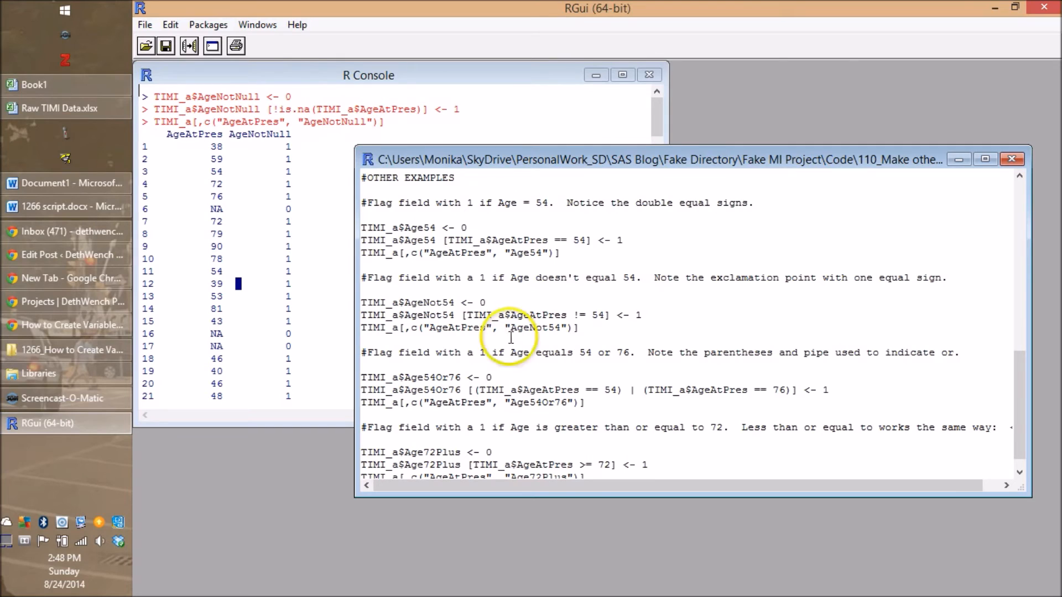
{"action": "mouse_move", "coordinate": [434, 226]}
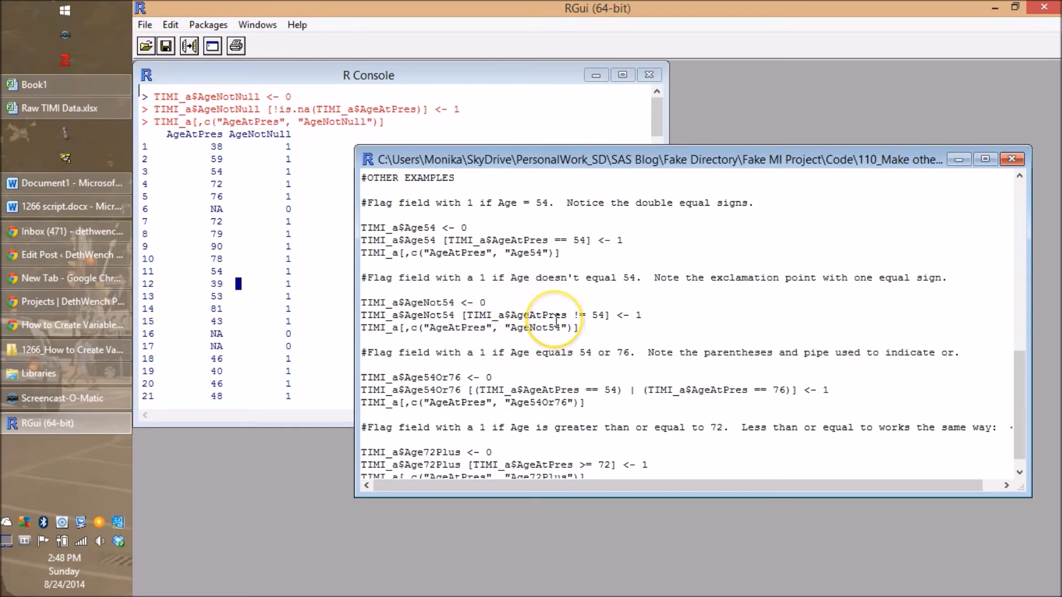
{"action": "mouse_move", "coordinate": [554, 241]}
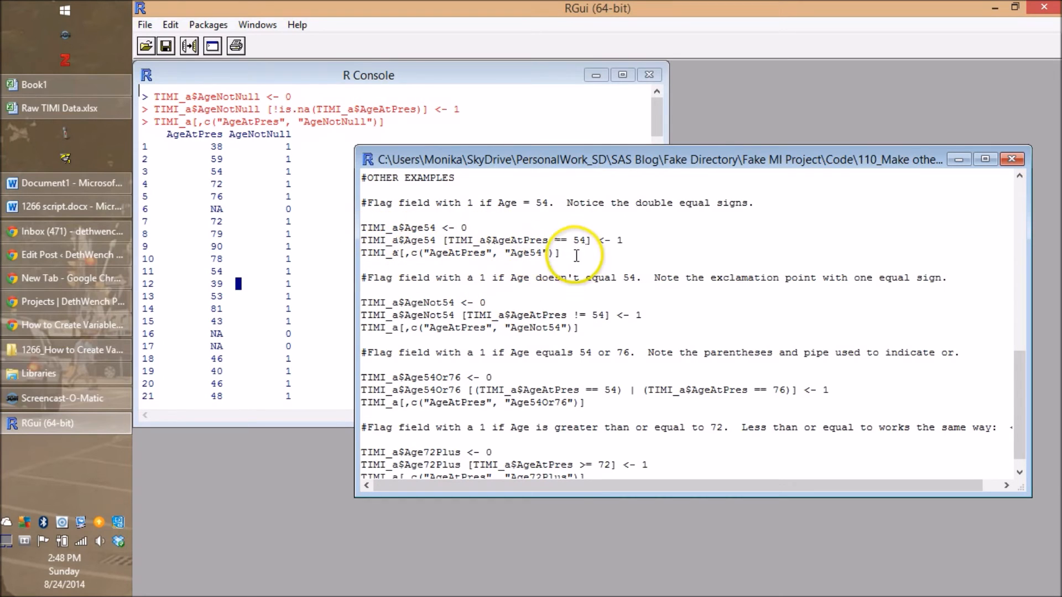
{"action": "mouse_move", "coordinate": [579, 243]}
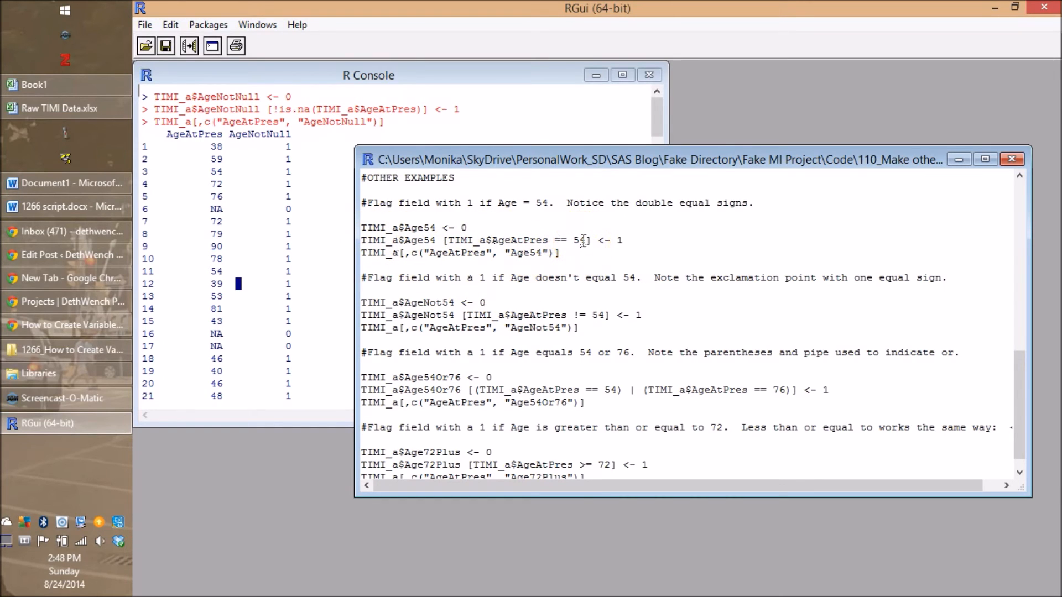
{"action": "mouse_move", "coordinate": [568, 286]}
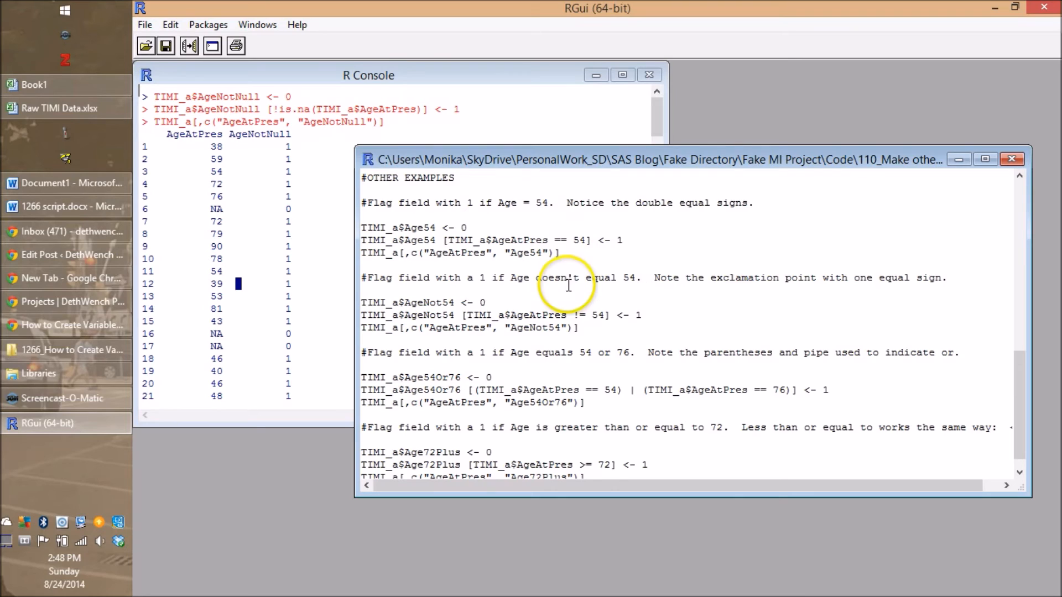
{"action": "mouse_move", "coordinate": [566, 231]}
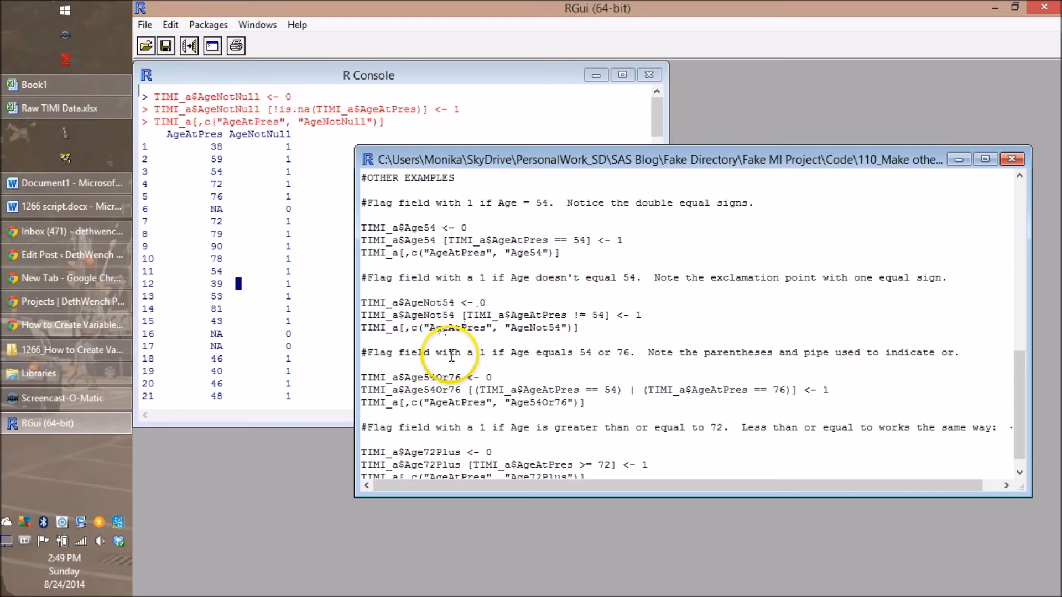
{"action": "mouse_move", "coordinate": [583, 352]}
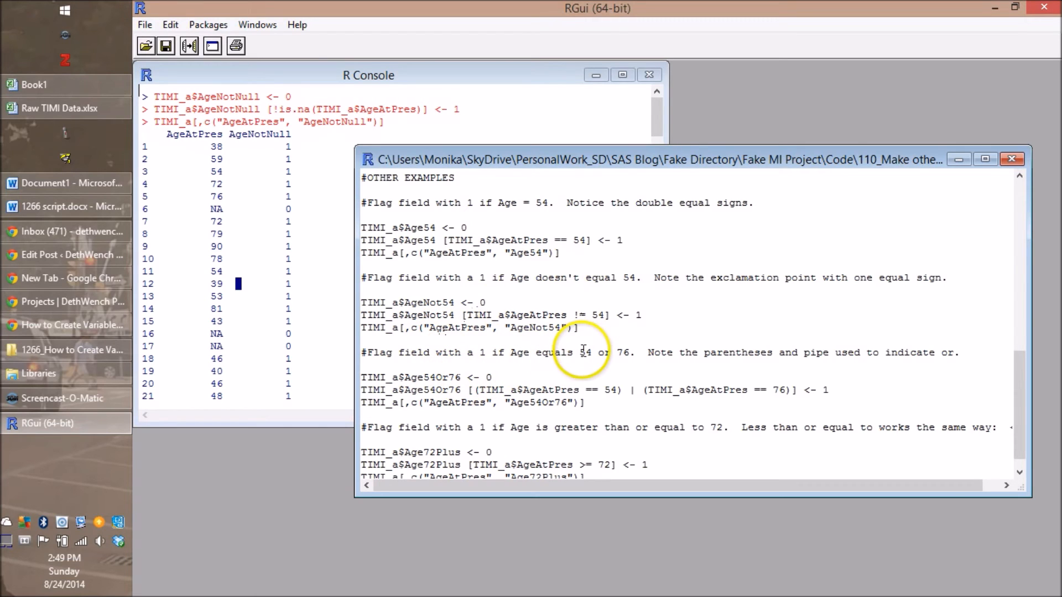
{"action": "mouse_move", "coordinate": [600, 314]}
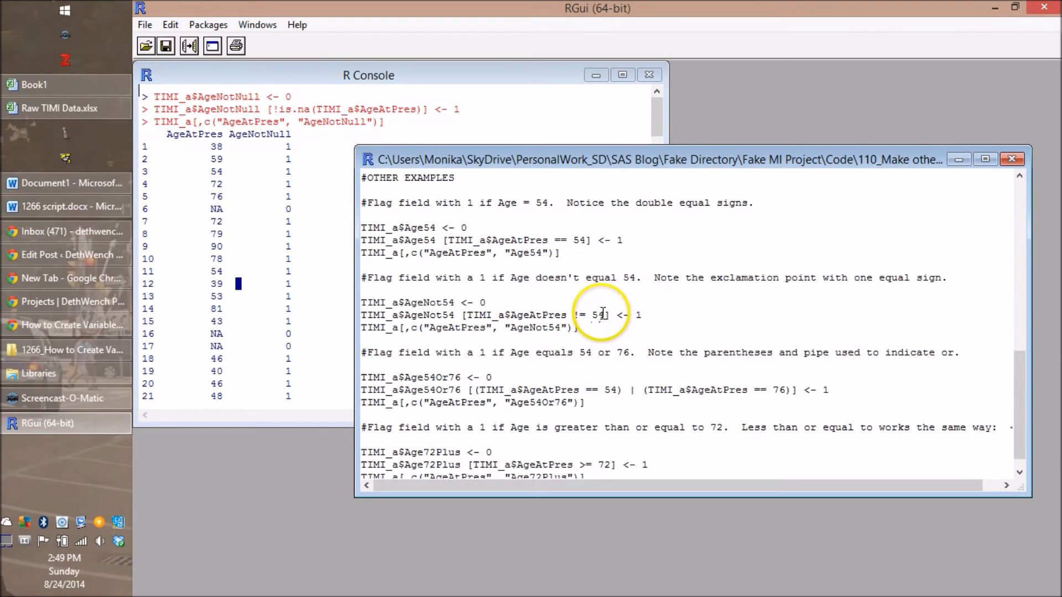
{"action": "mouse_move", "coordinate": [569, 327]}
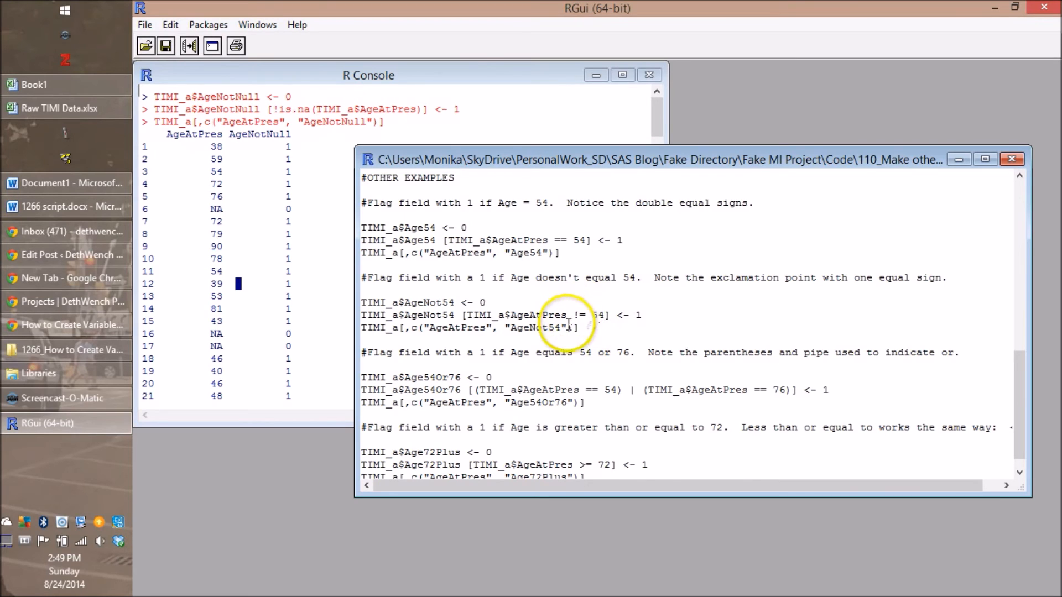
{"action": "mouse_move", "coordinate": [549, 386]}
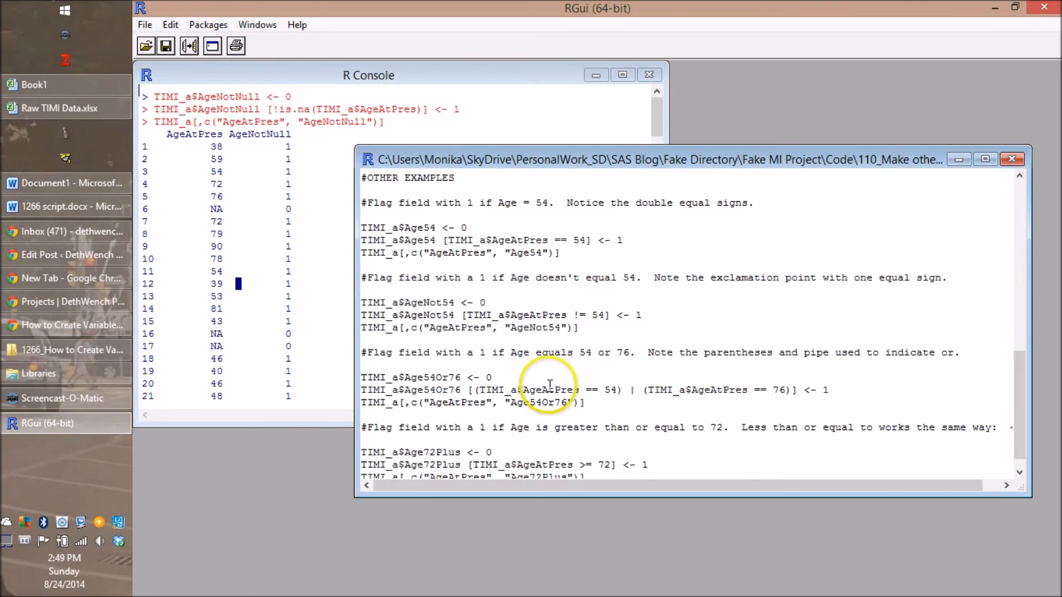
{"action": "scroll", "scroll_direction": "down", "scroll_amount": 3}
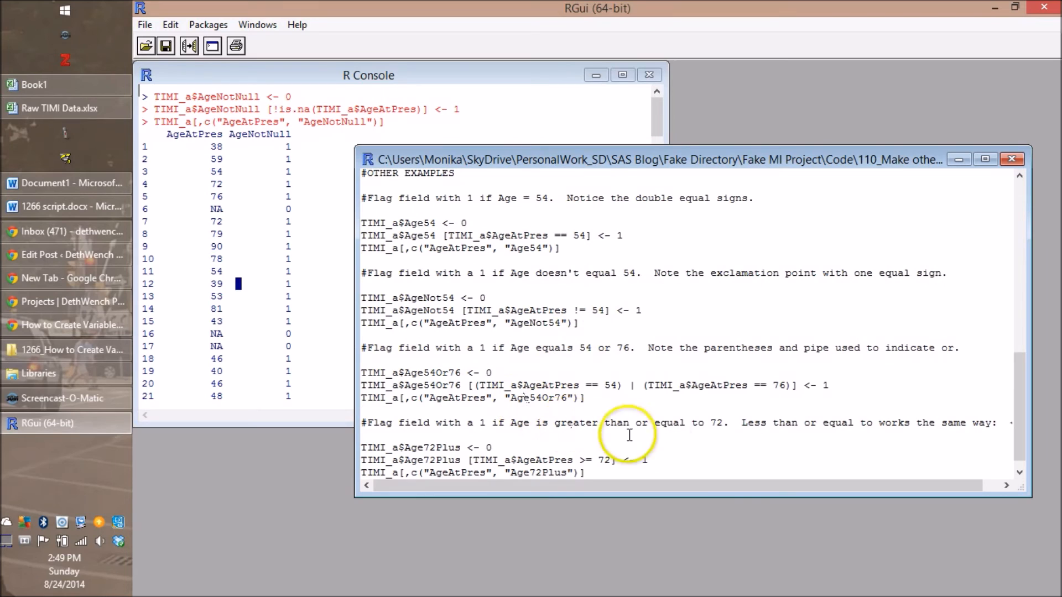
{"action": "mouse_move", "coordinate": [669, 437]}
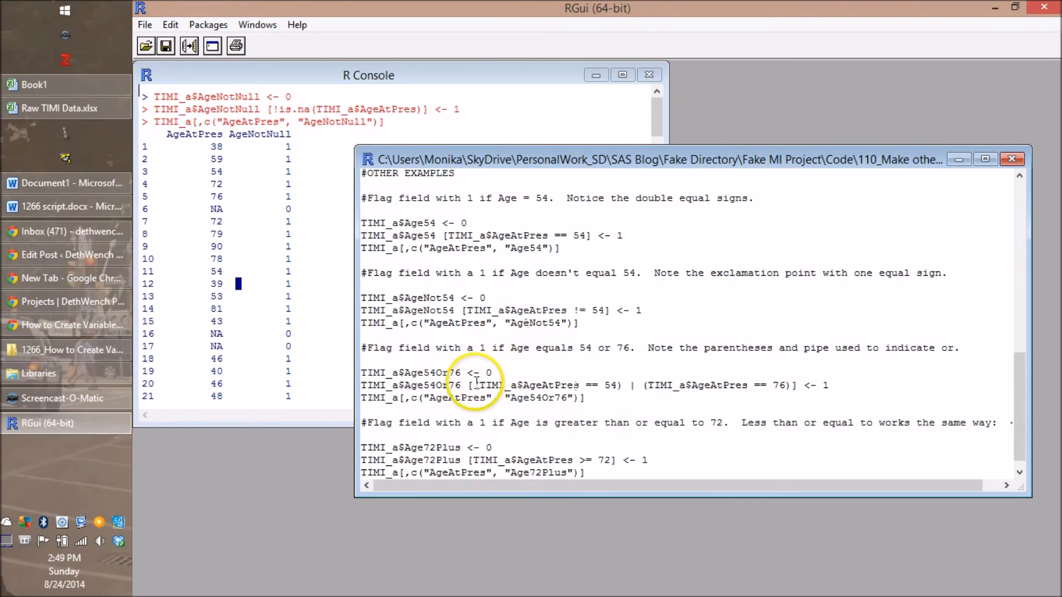
{"action": "mouse_move", "coordinate": [622, 406]}
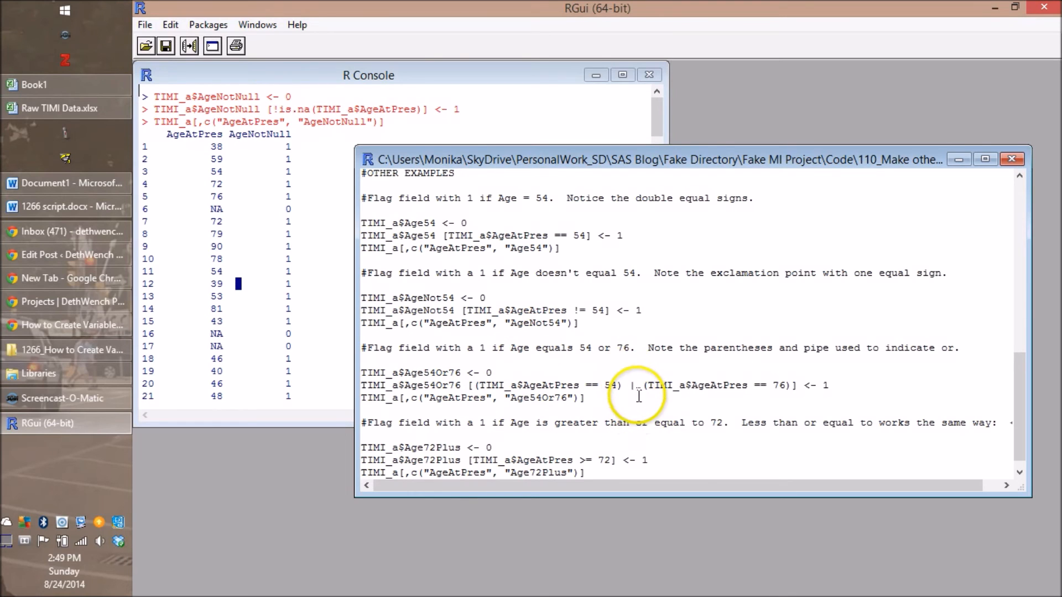
{"action": "mouse_move", "coordinate": [716, 407]}
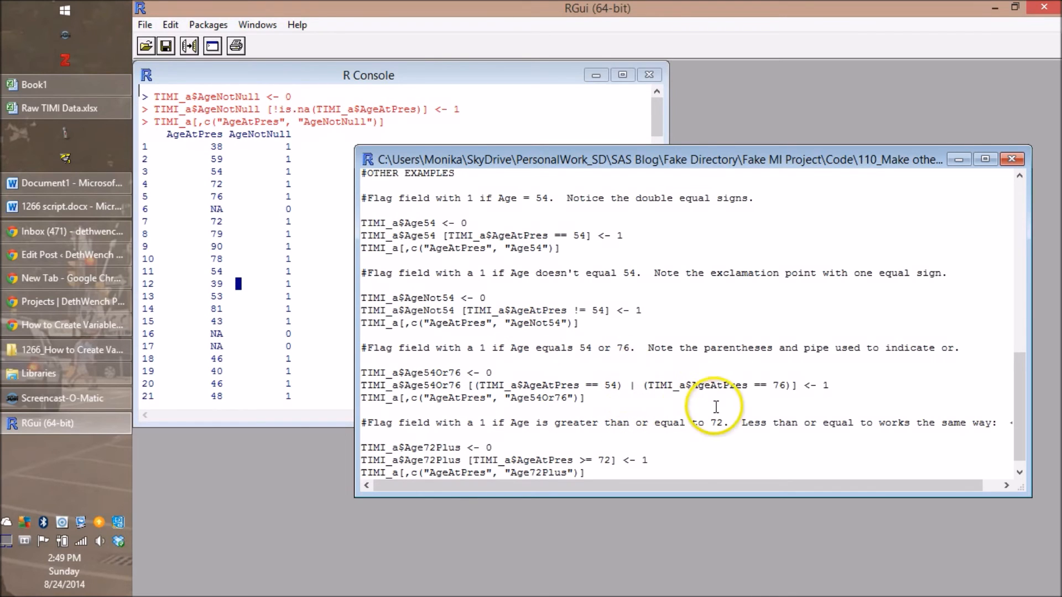
{"action": "mouse_move", "coordinate": [407, 372]}
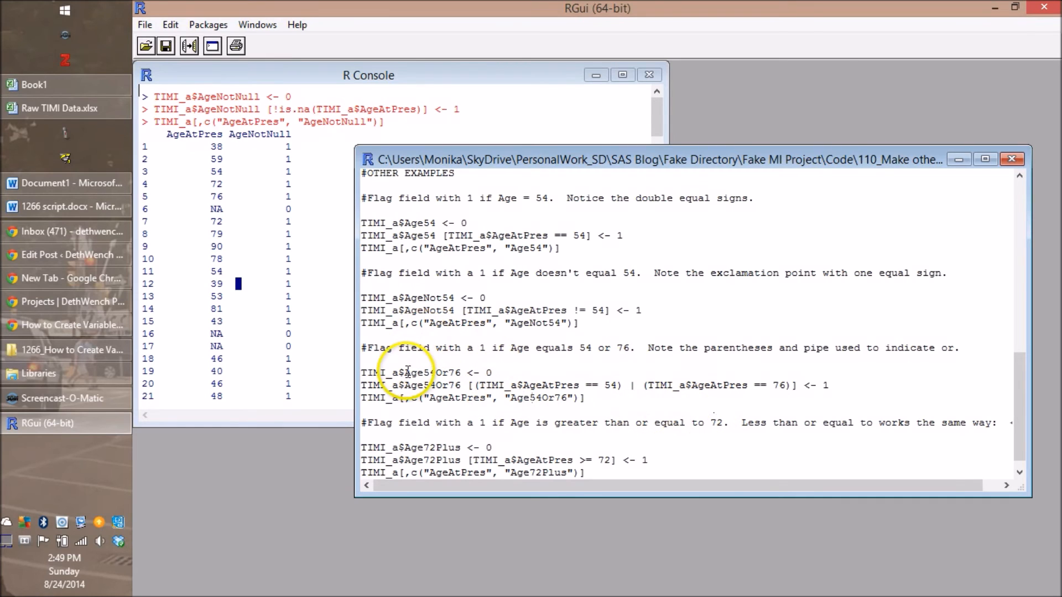
{"action": "mouse_move", "coordinate": [531, 427]}
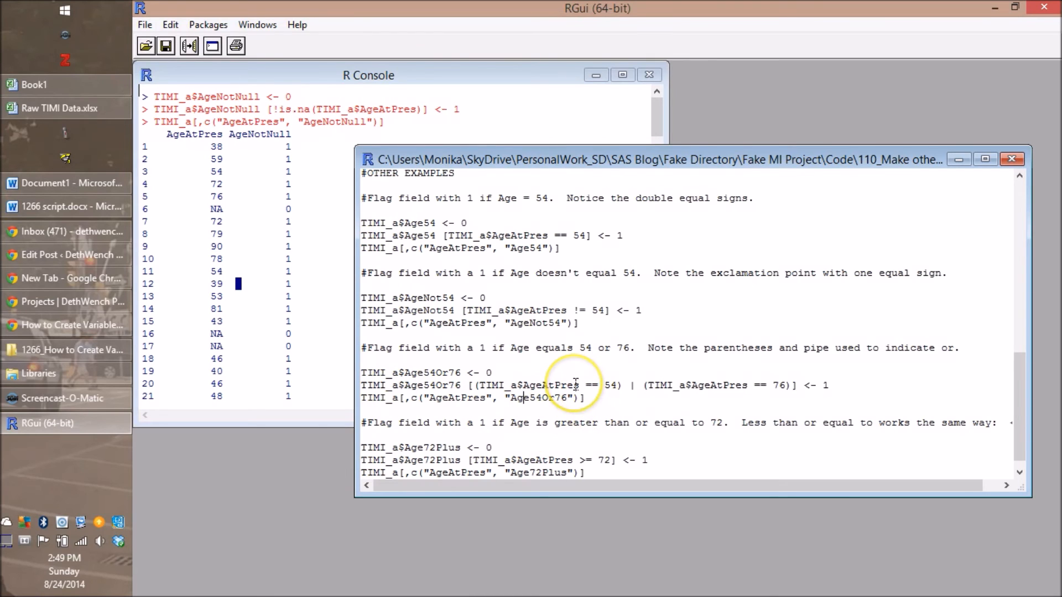
{"action": "mouse_move", "coordinate": [704, 385]}
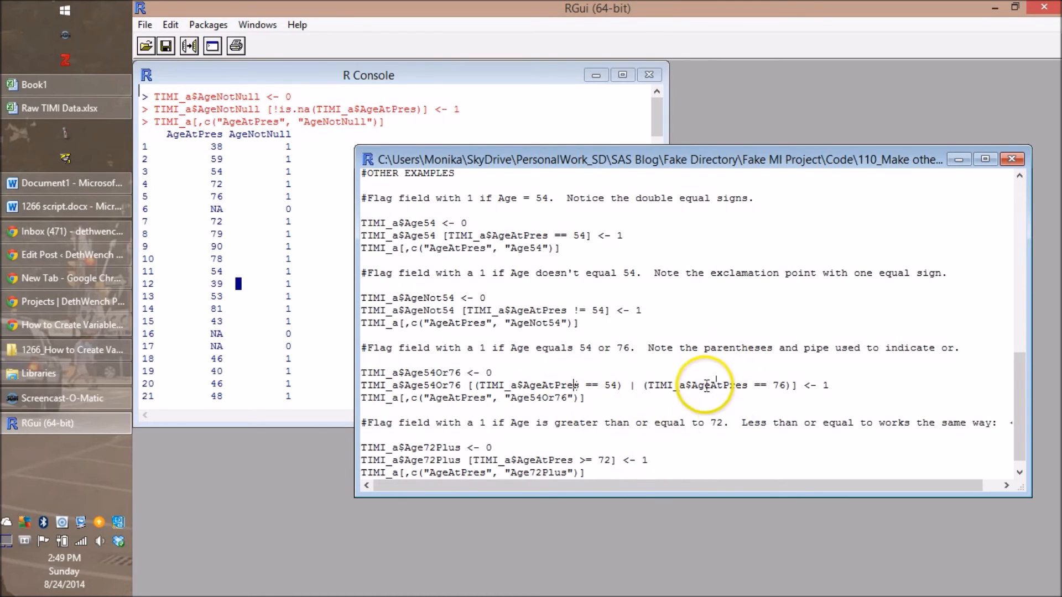
{"action": "mouse_move", "coordinate": [941, 474]}
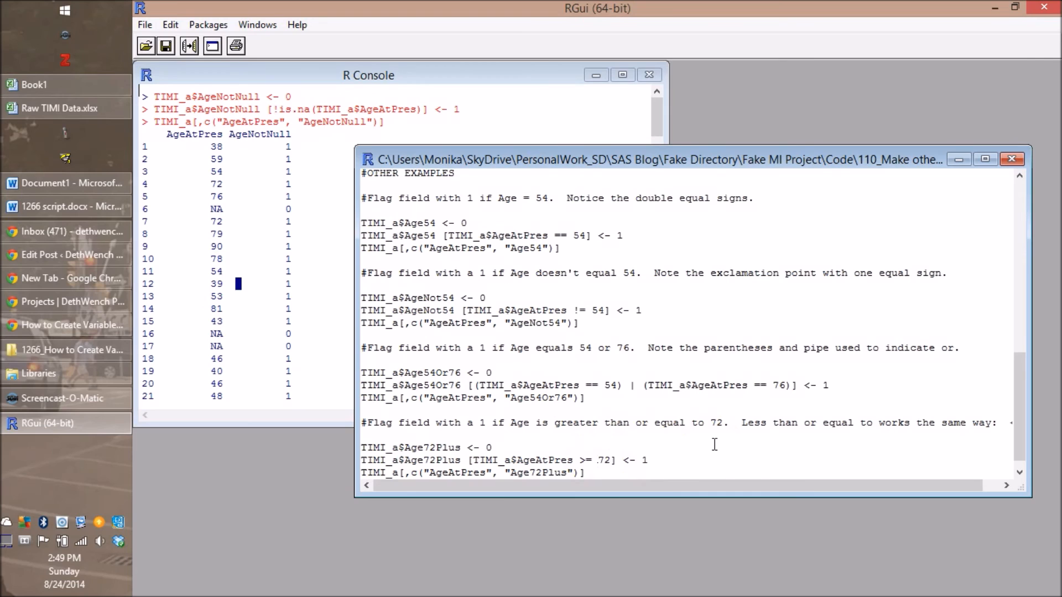
{"action": "left_click", "coordinate": [577, 460]}
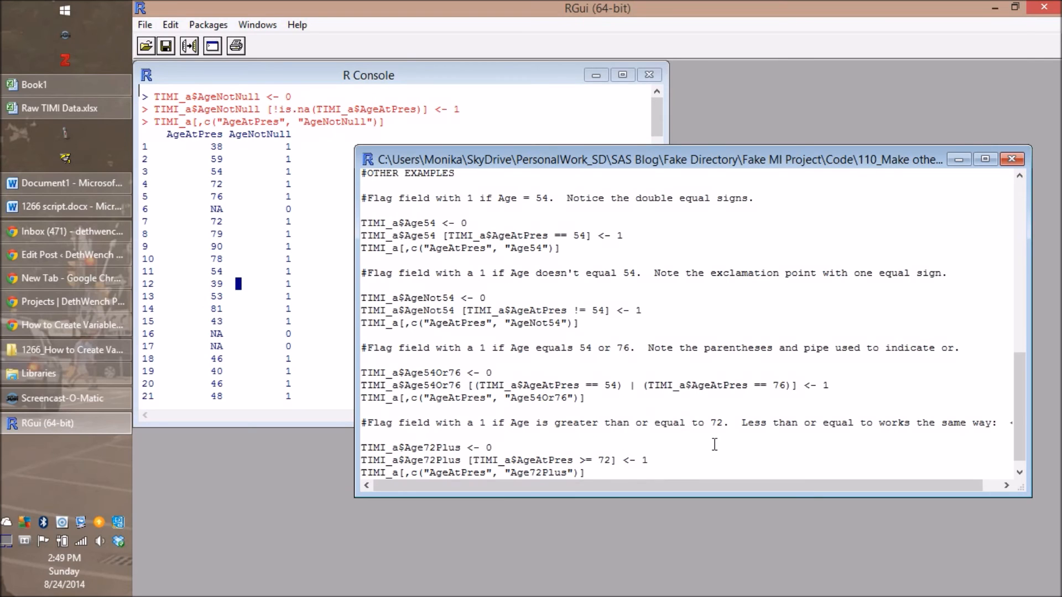
{"action": "mouse_move", "coordinate": [588, 470]}
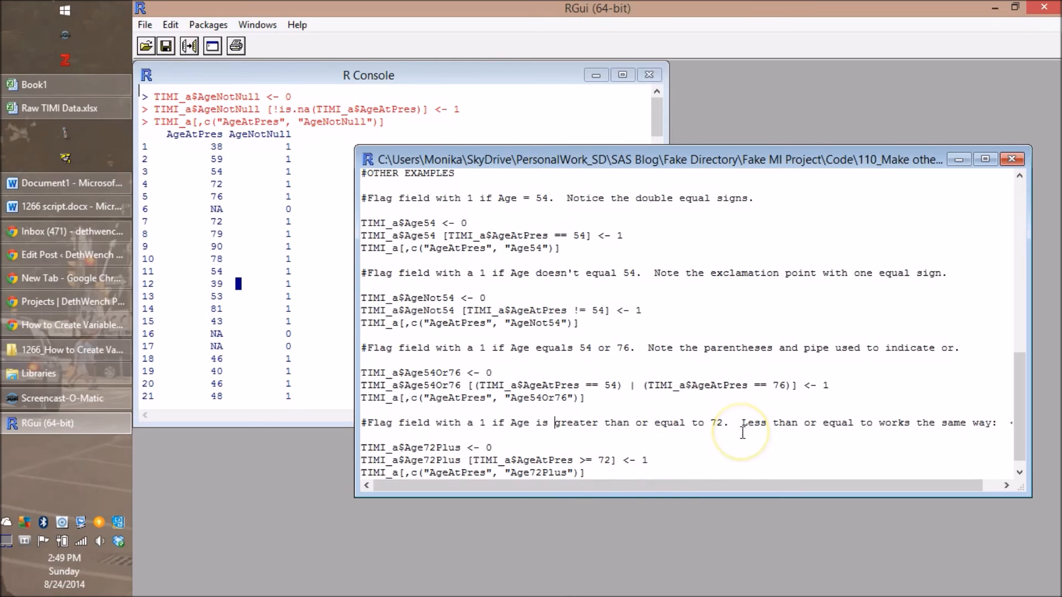
{"action": "mouse_move", "coordinate": [630, 416]}
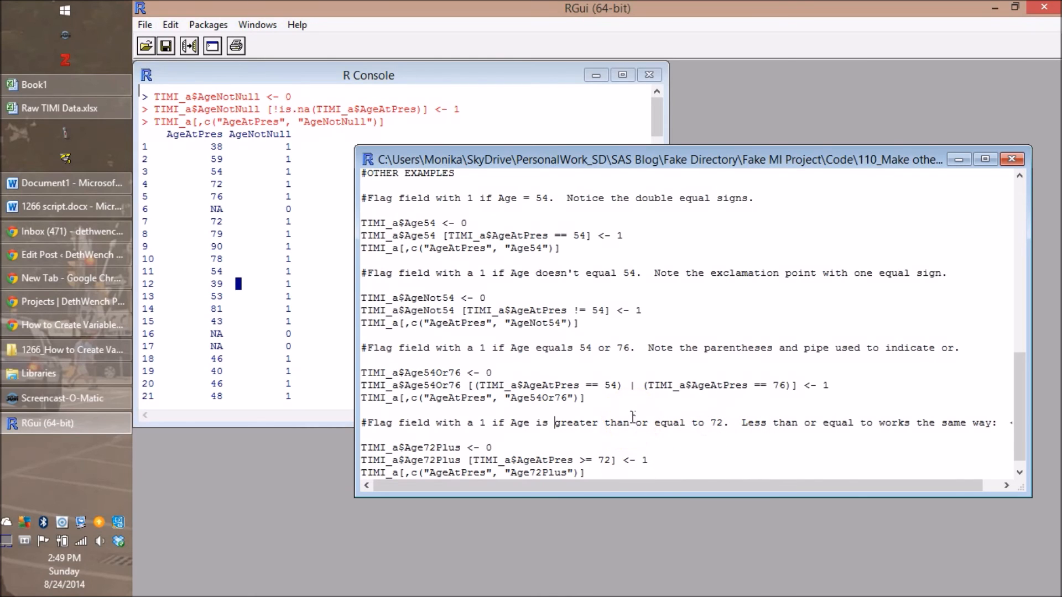